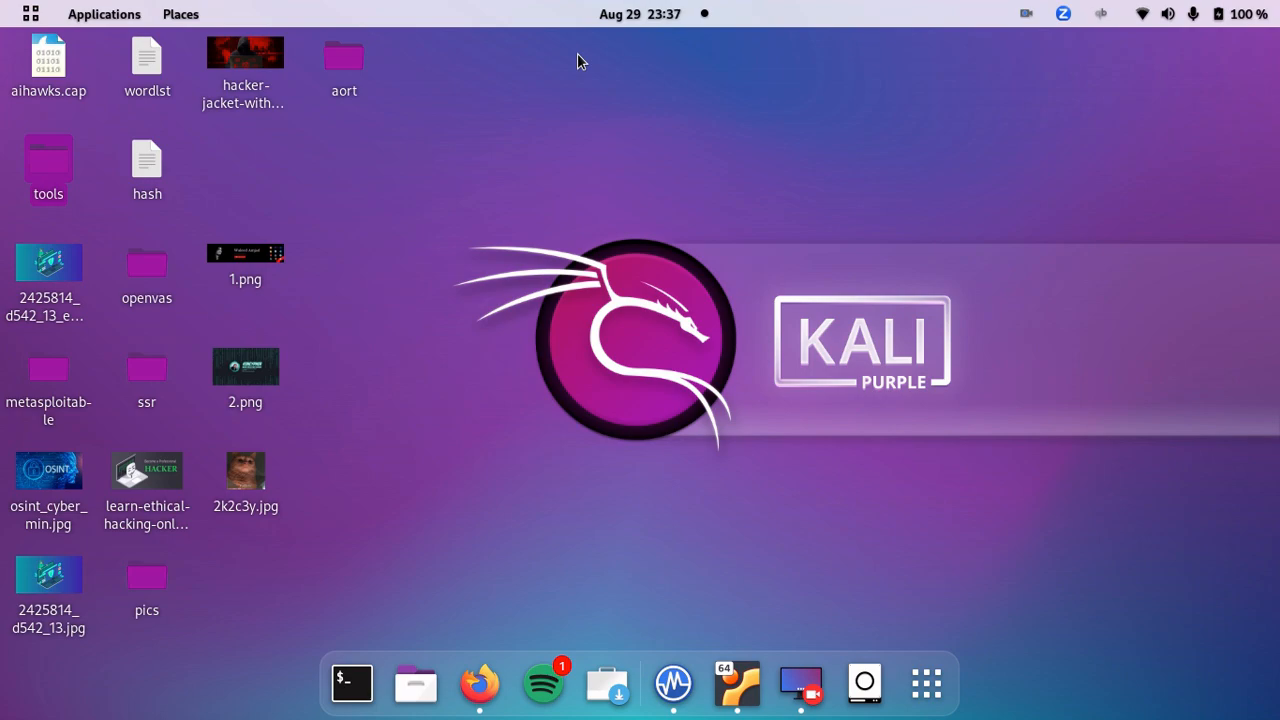
mouse_move(478, 684)
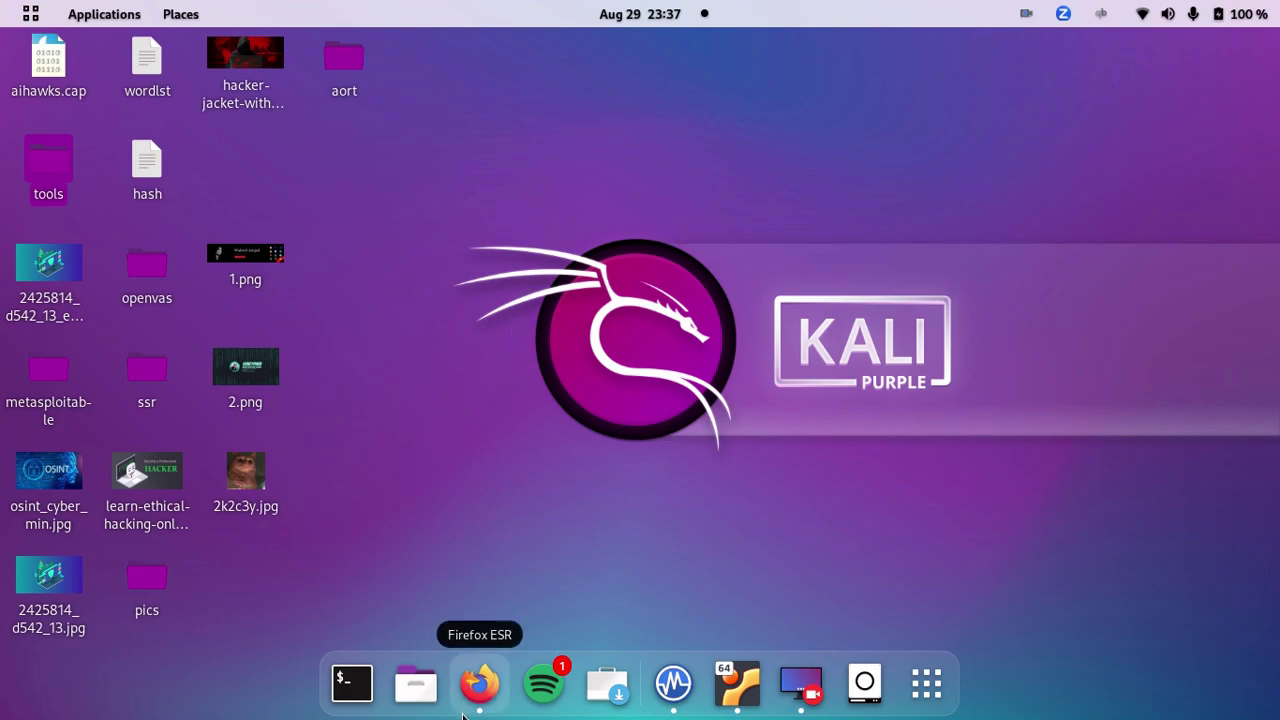
click(480, 684)
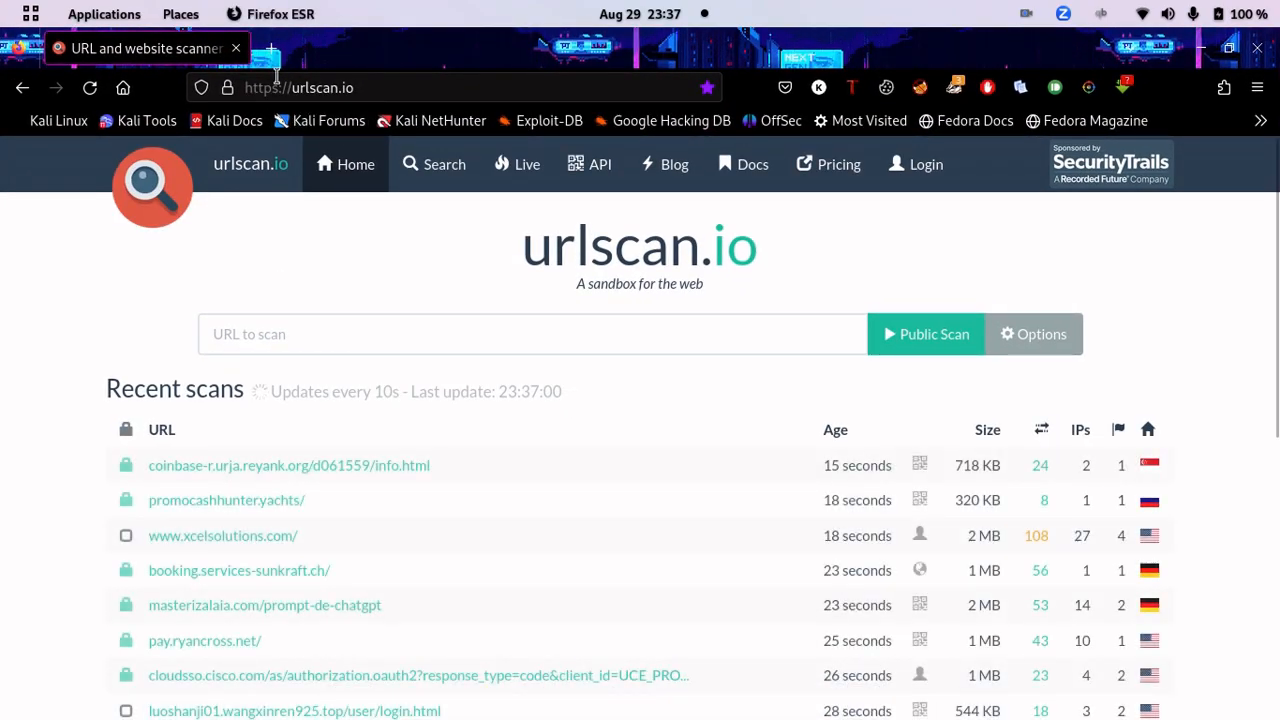
mouse_move(404, 318)
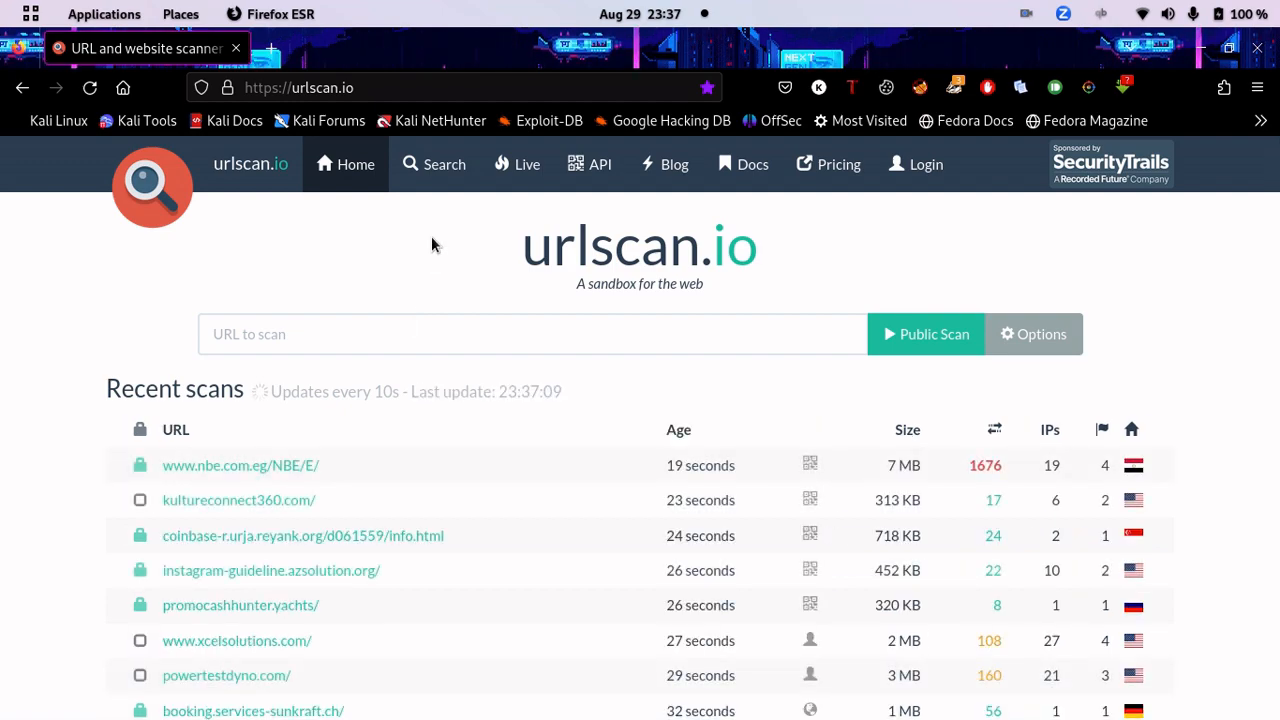
mouse_move(442, 320)
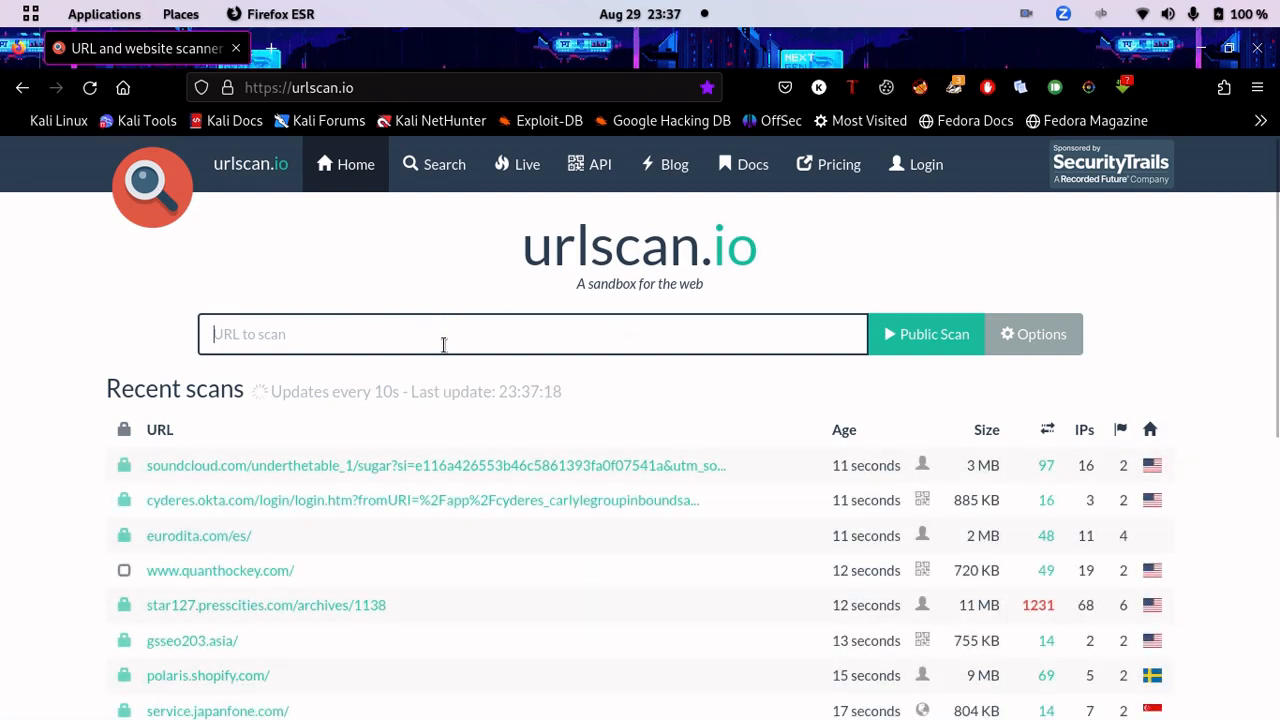
text(htpps)
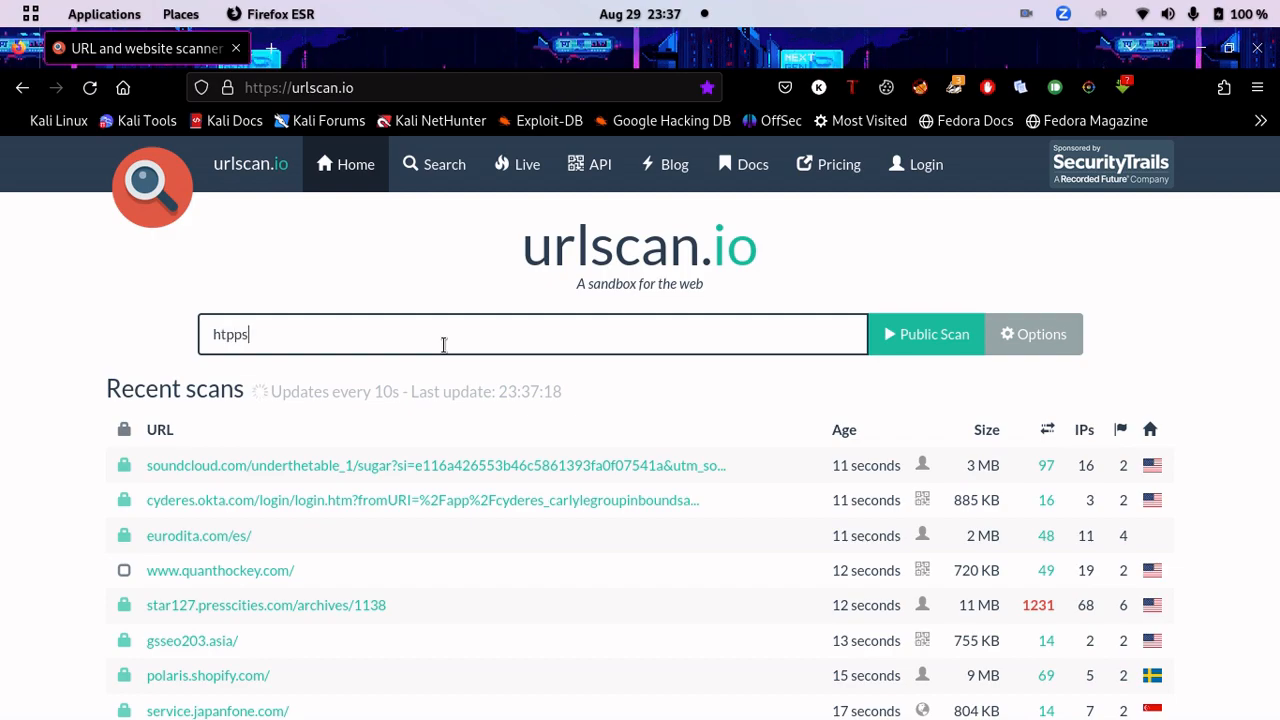
key(BackSpace)
text(tps://)
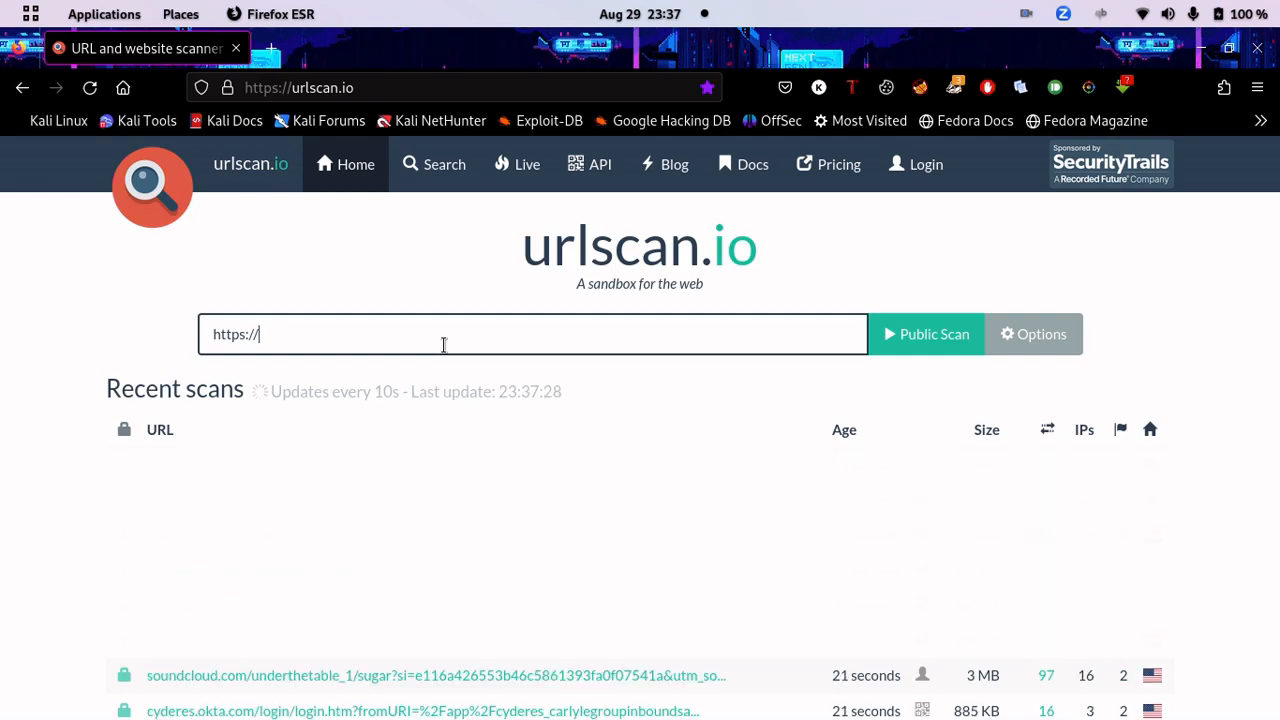
text(kenc)
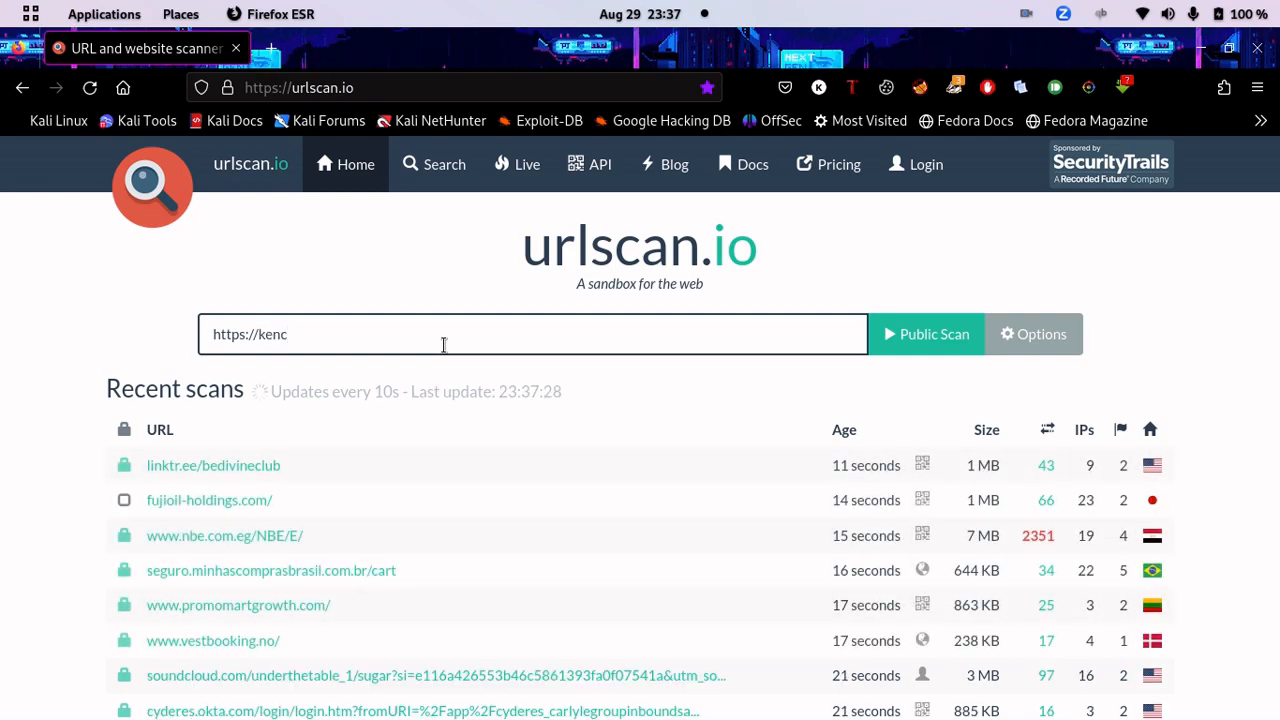
text(ypher.me)
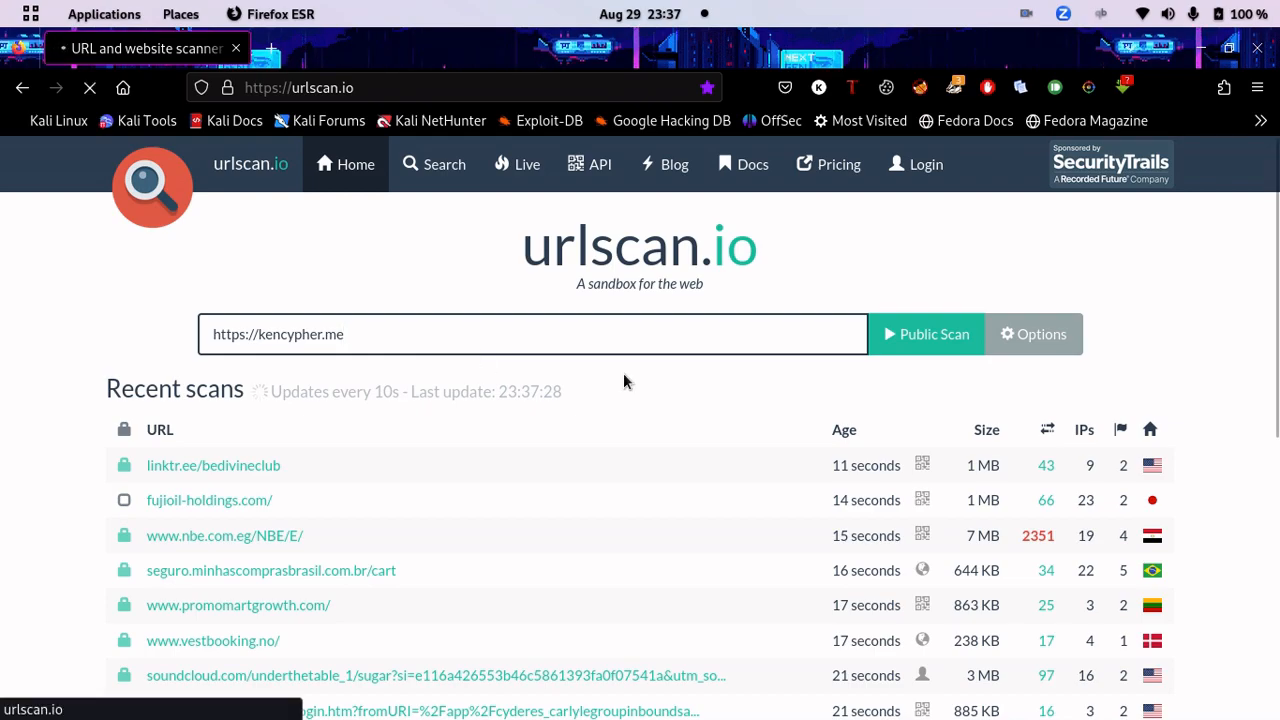
Run a Public Scan of kencypher.me and load its Summary results page
click(924, 334)
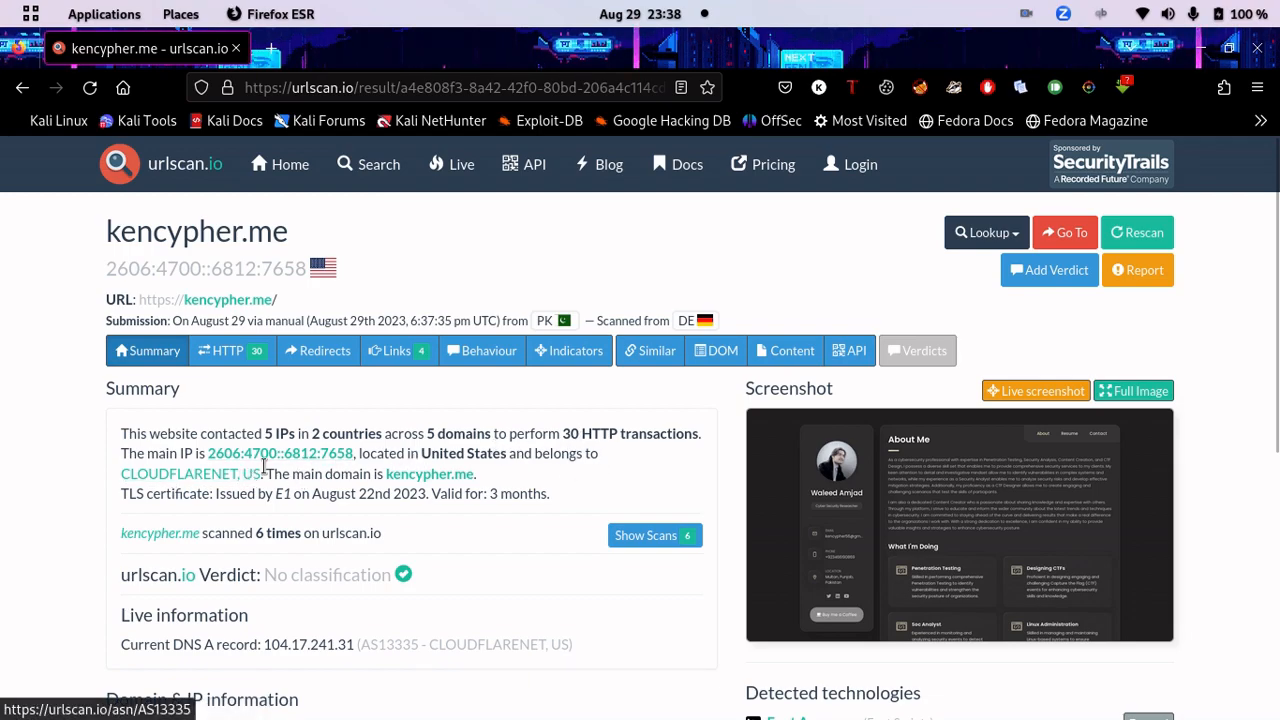
mouse_move(292, 472)
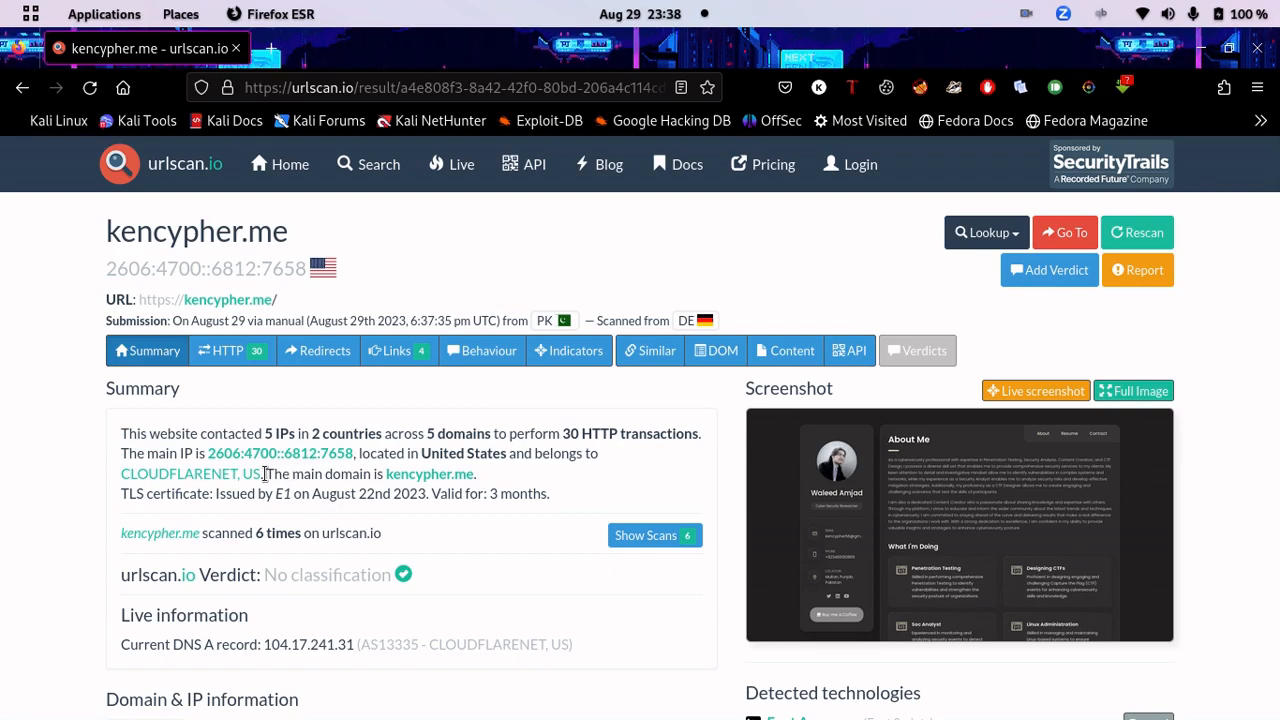
mouse_move(228, 490)
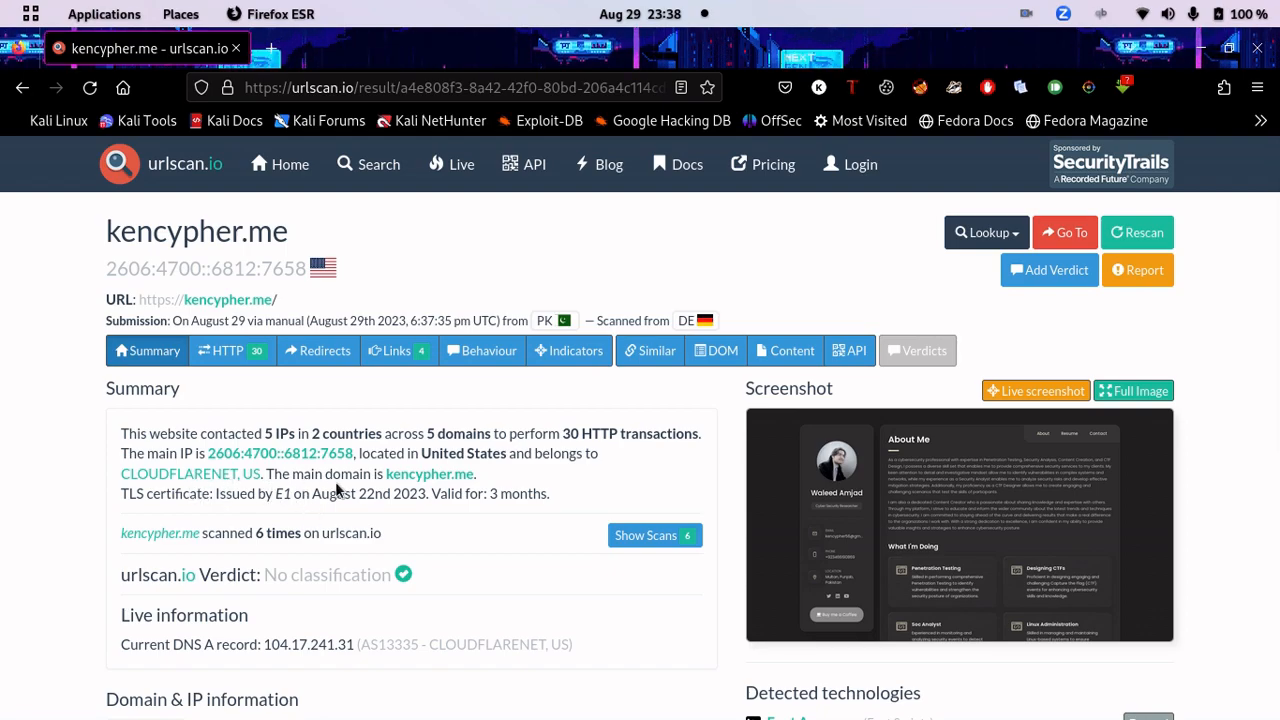
Select the DNS A record line and scroll to the Domain & IP information and page statistics
scroll(down, 3)
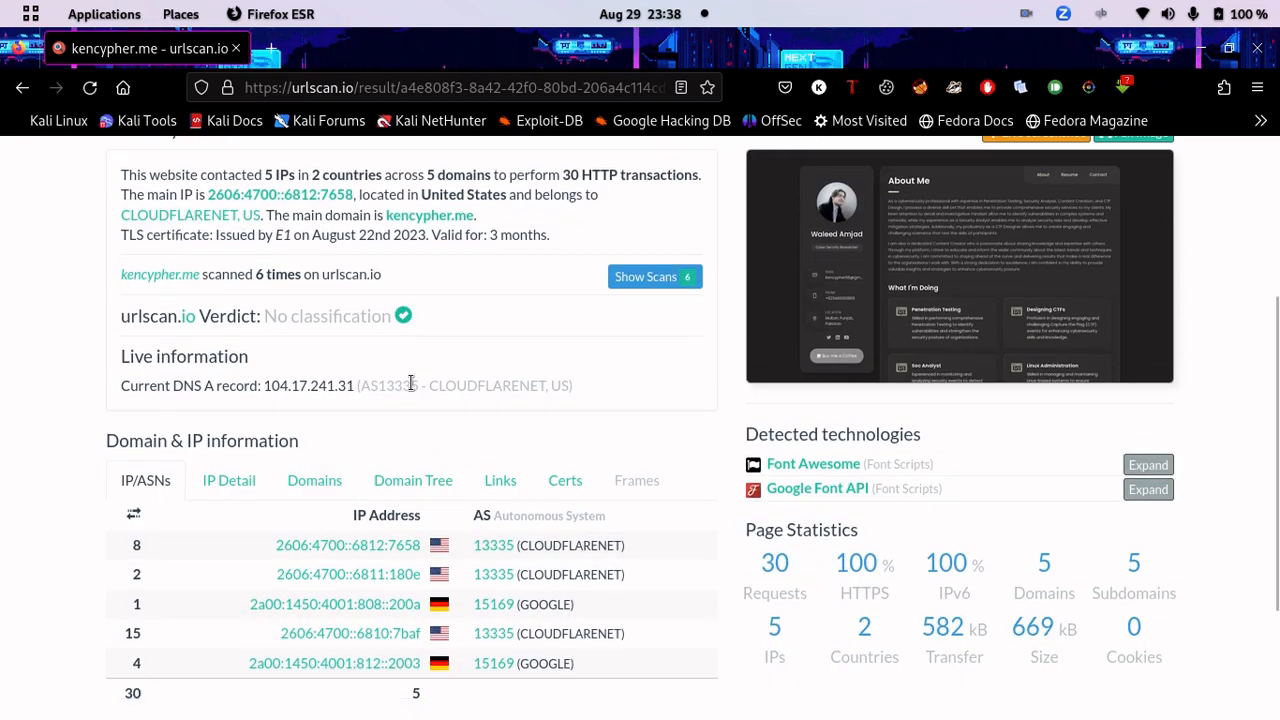
triple_click(344, 384)
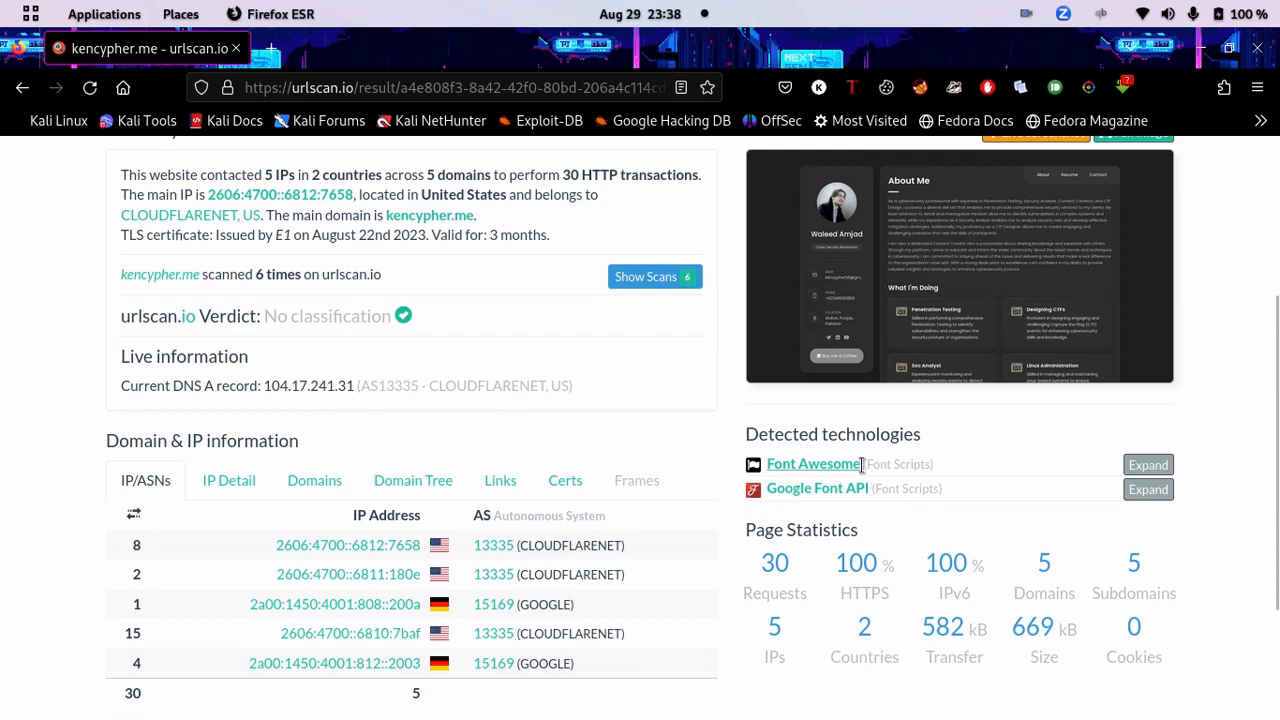
mouse_move(864, 488)
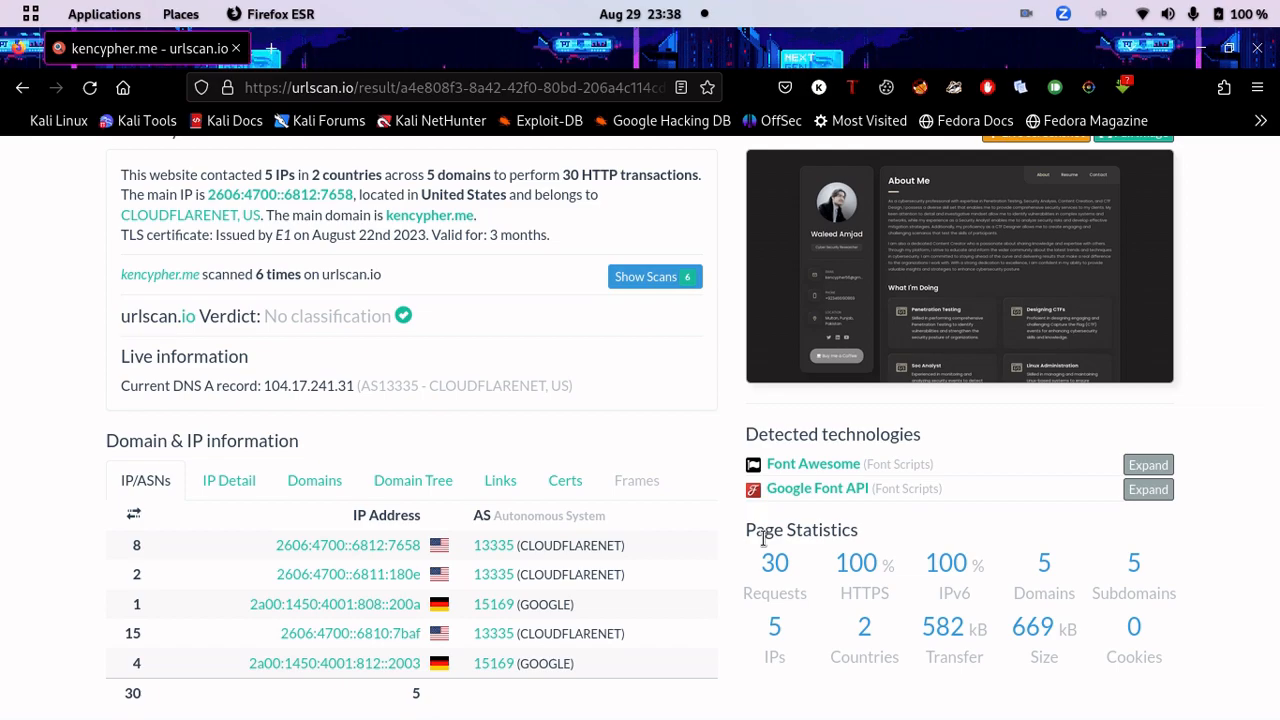
scroll(down, 3)
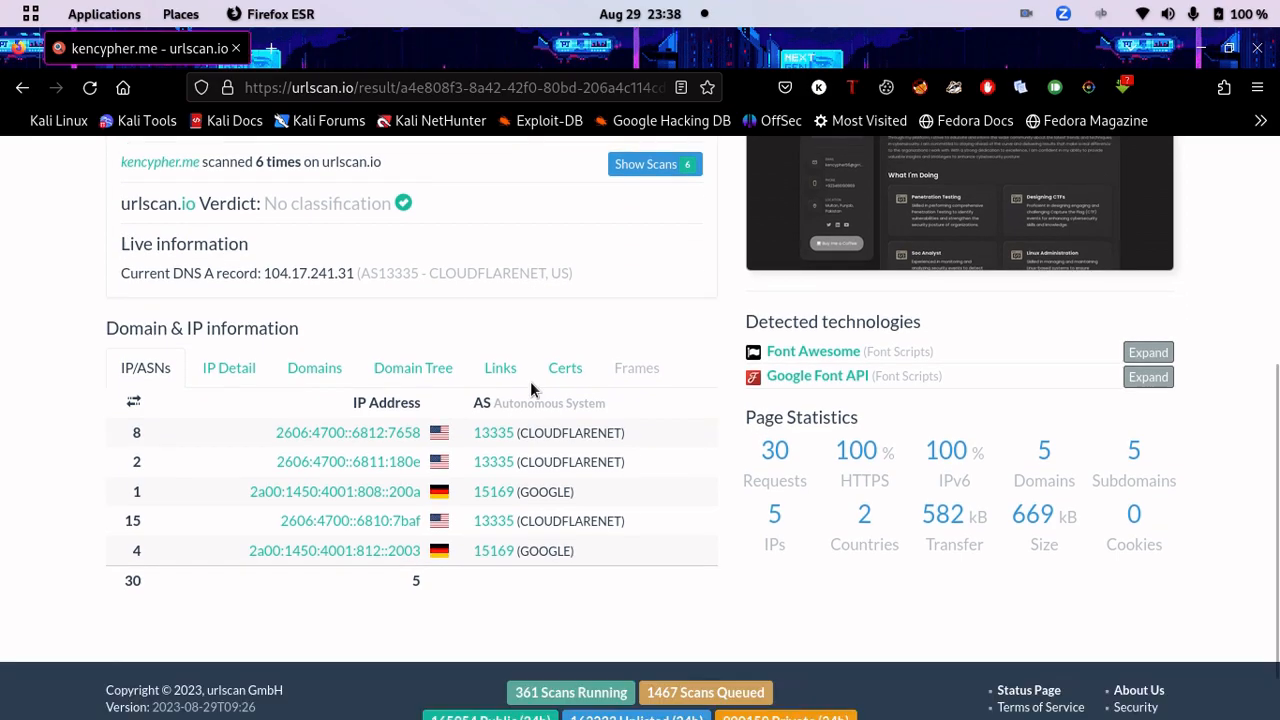
scroll(down, 3)
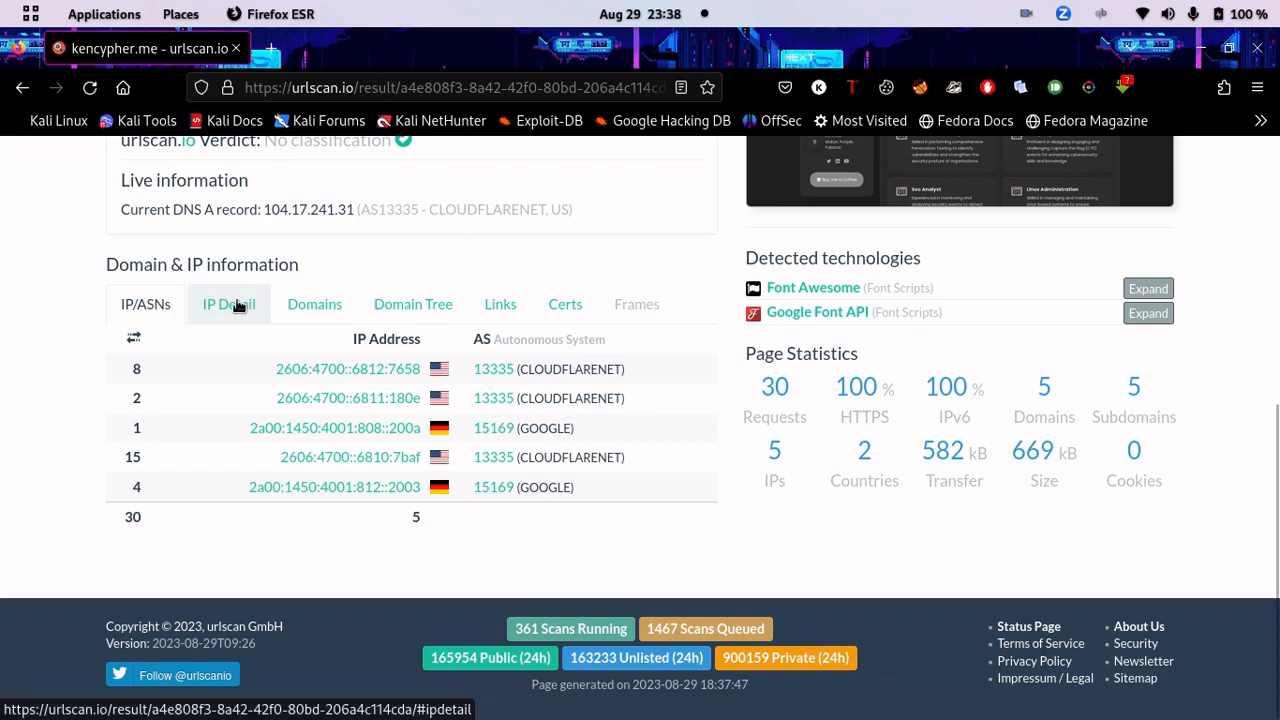
View IP Detail and the lookup options for the kencypher.me domain and its main IP
click(228, 304)
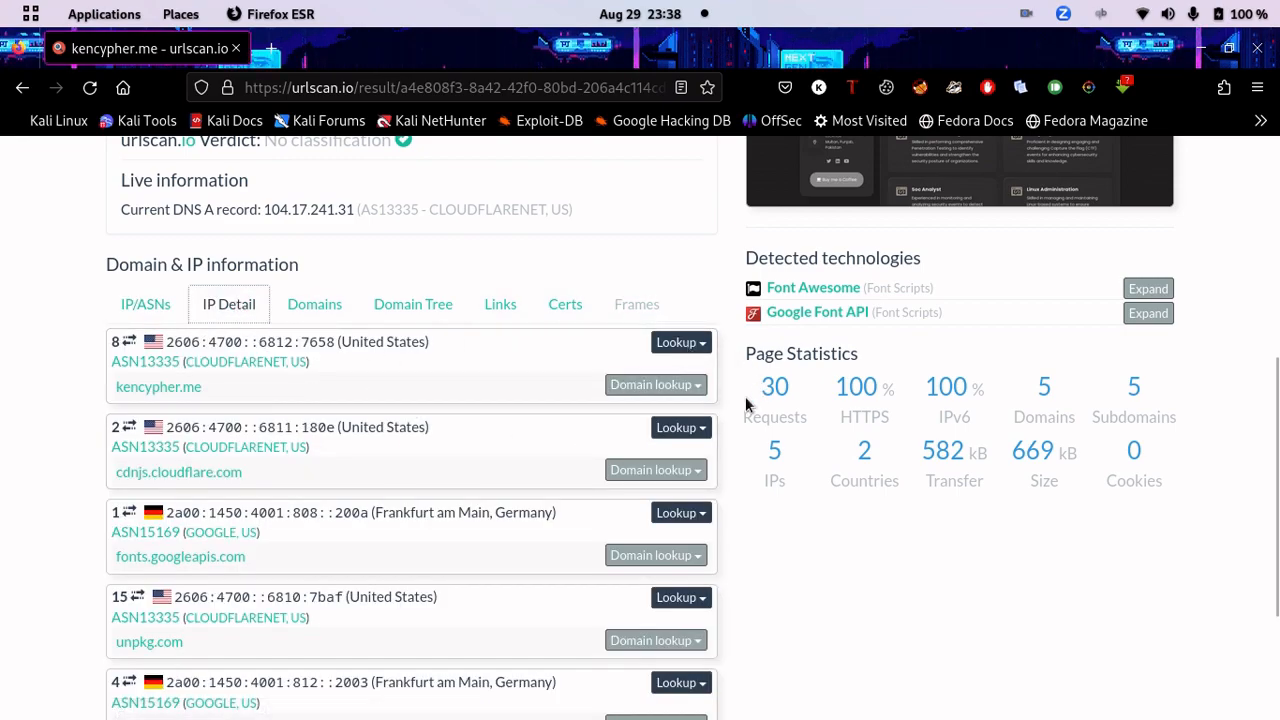
click(652, 384)
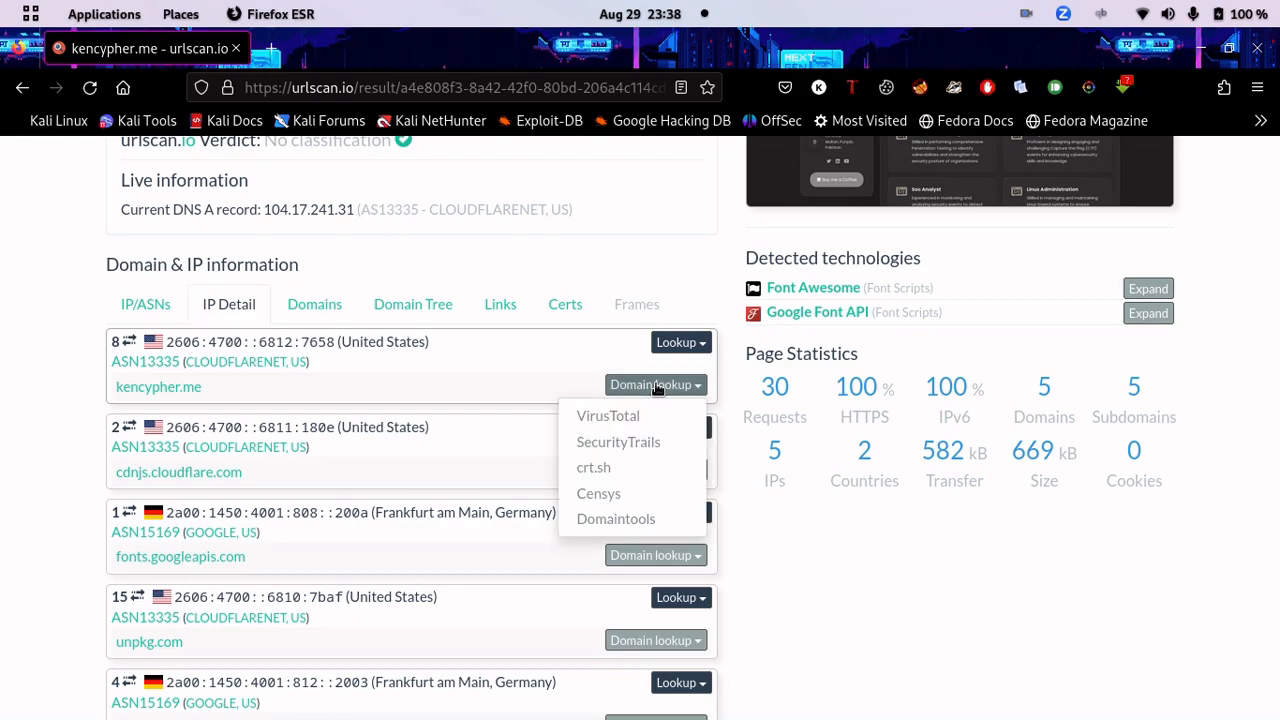
mouse_move(608, 414)
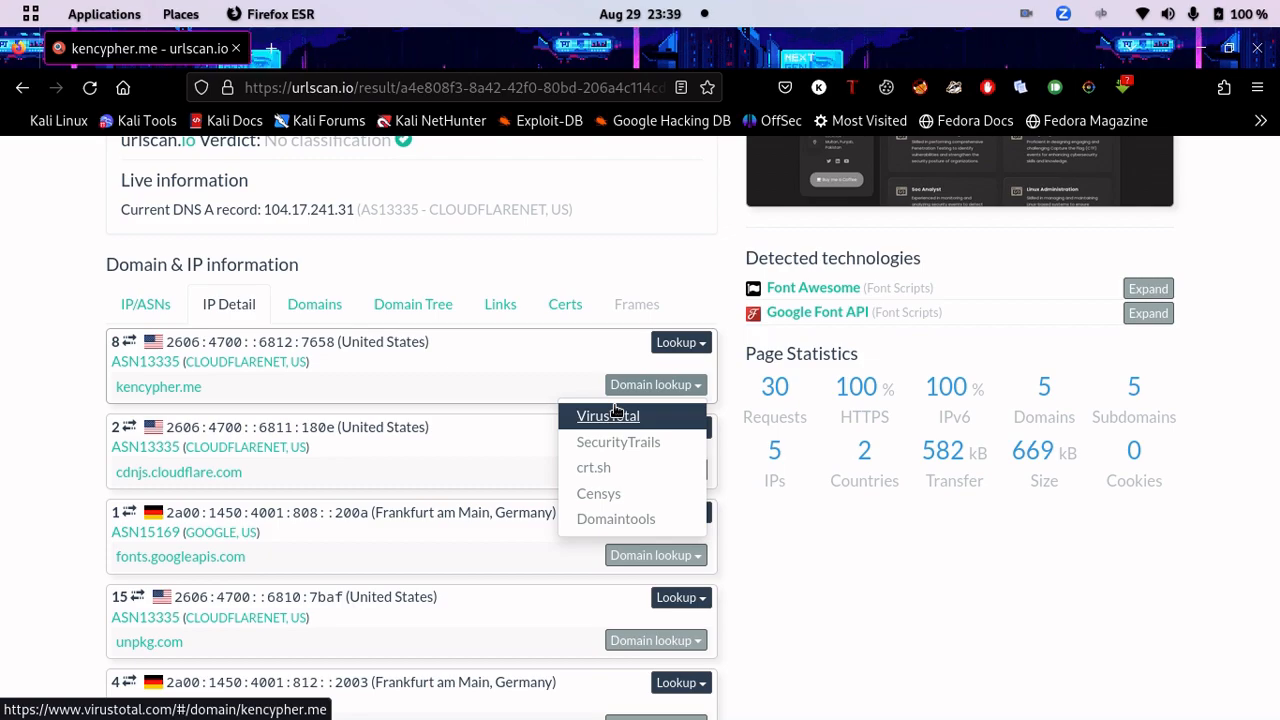
mouse_move(598, 492)
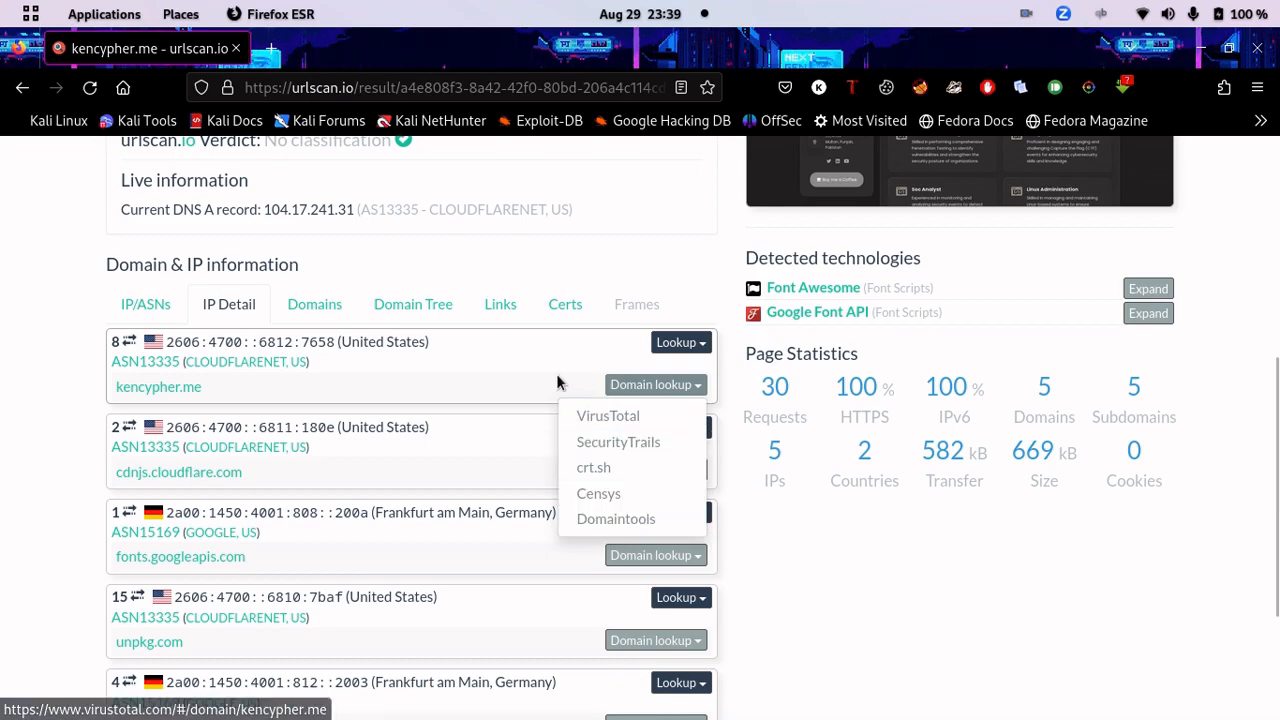
click(676, 342)
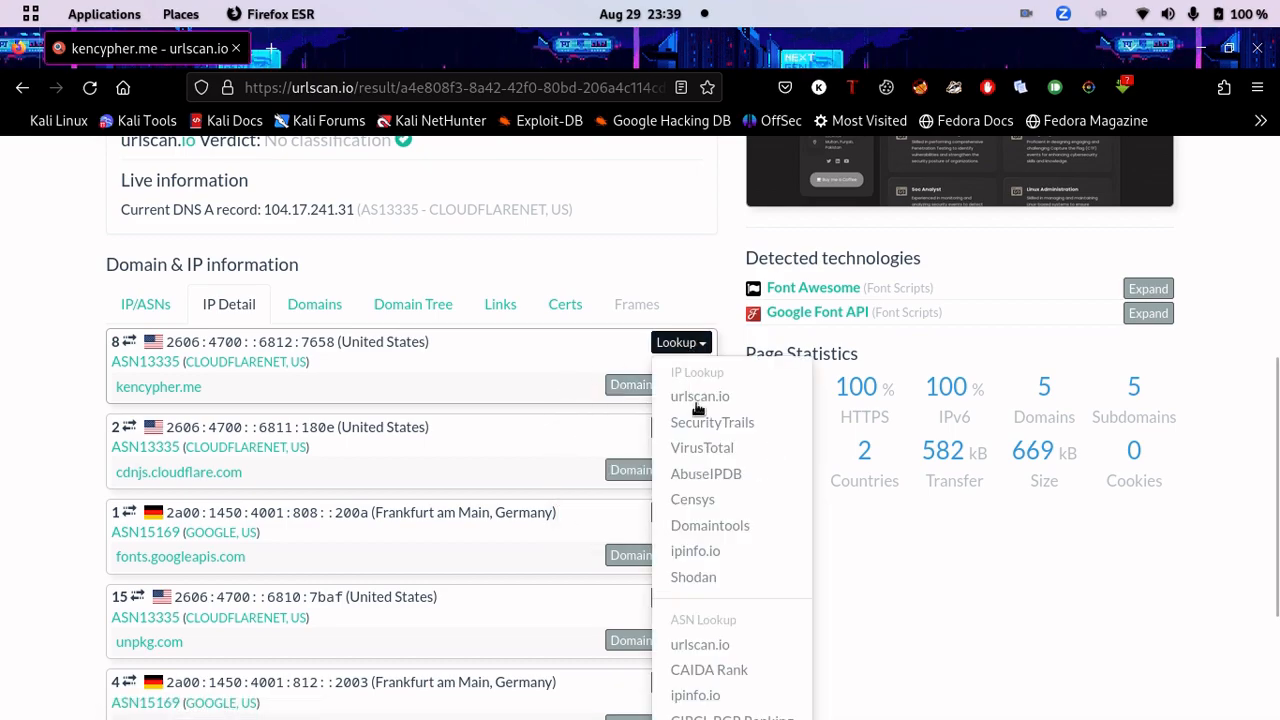
Show the Domains tab listing the five apex domains with transfer sizes
scroll(down, 3)
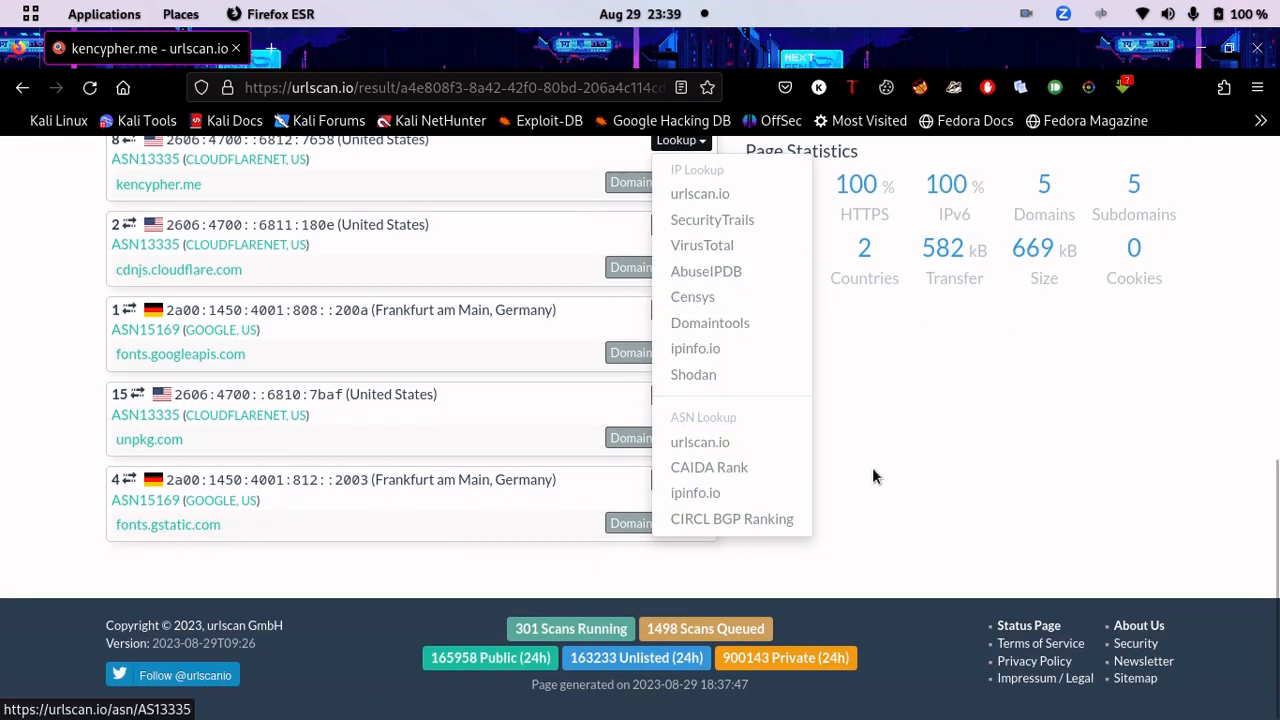
scroll(up, 3)
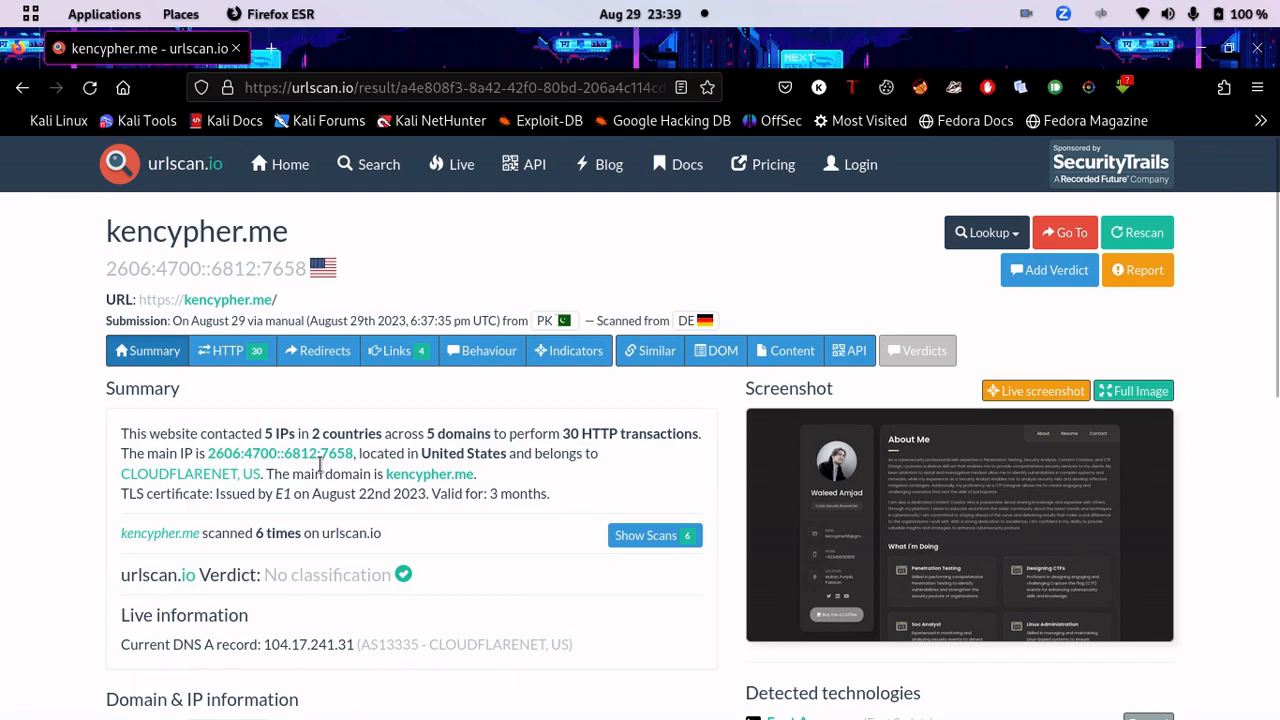
scroll(down, 3)
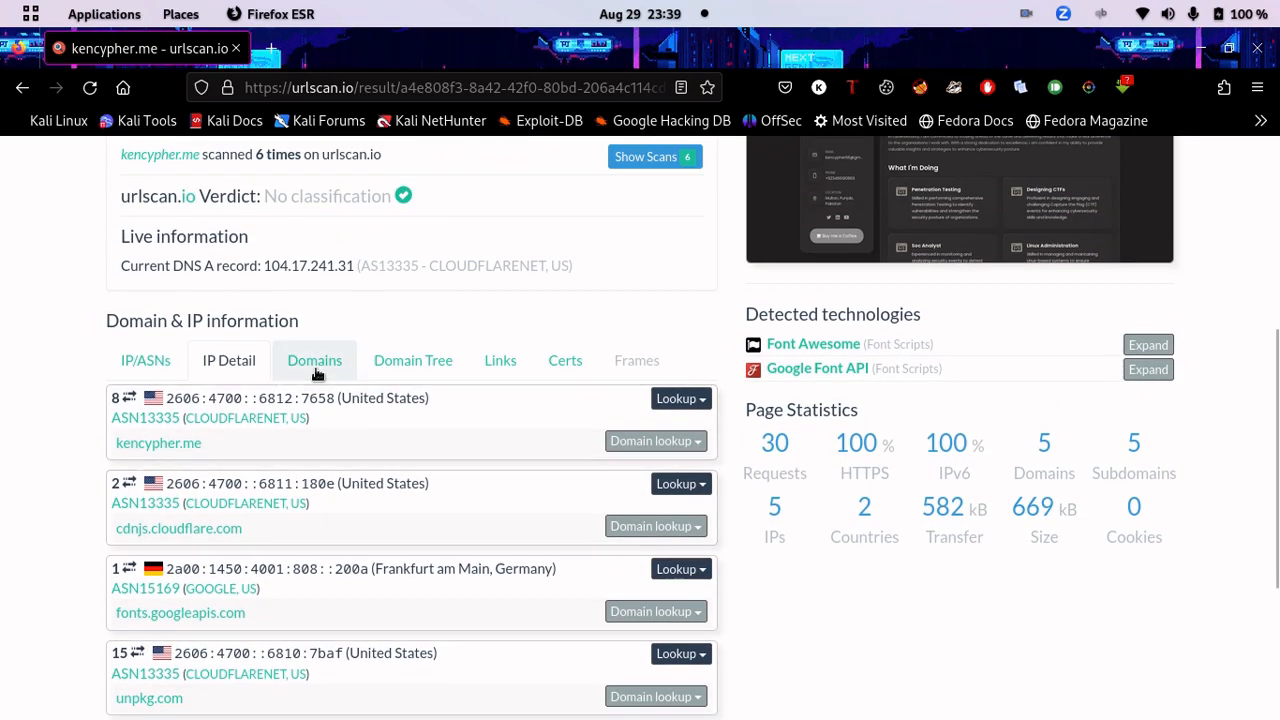
click(314, 360)
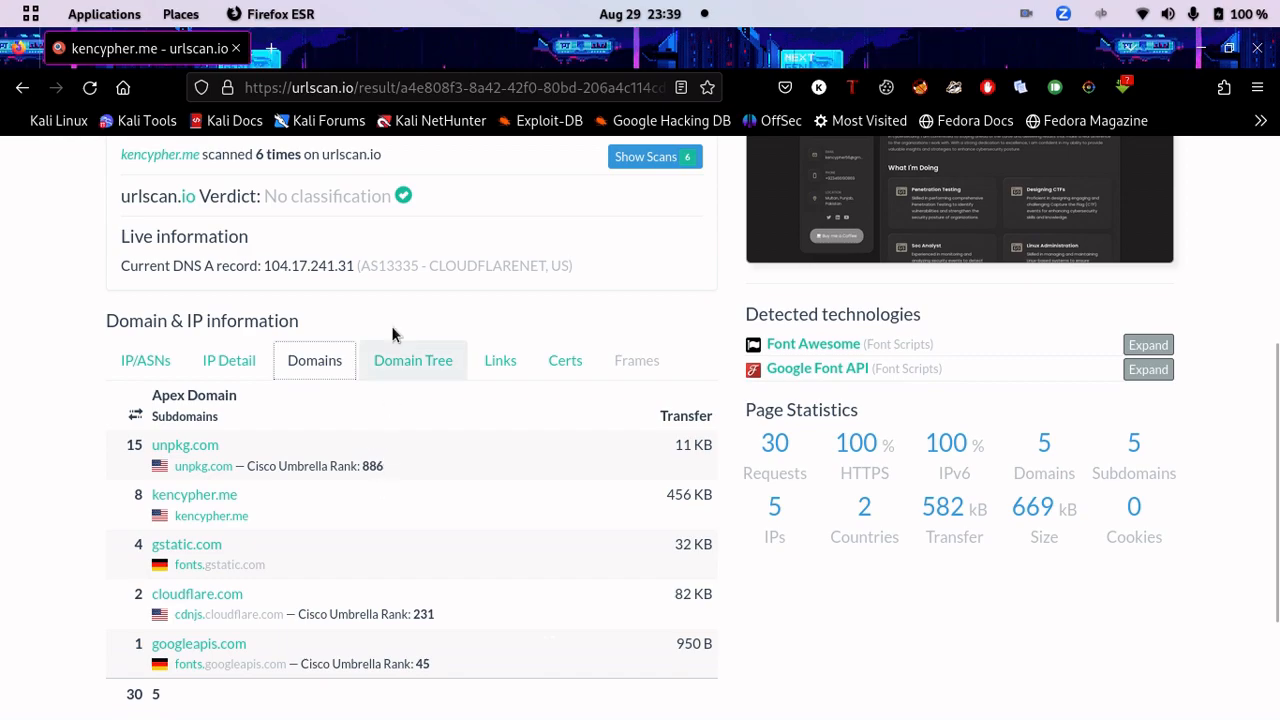
Review Domain Tree, Links, Certs and Frames, then return to the IP/ASNs list
click(412, 360)
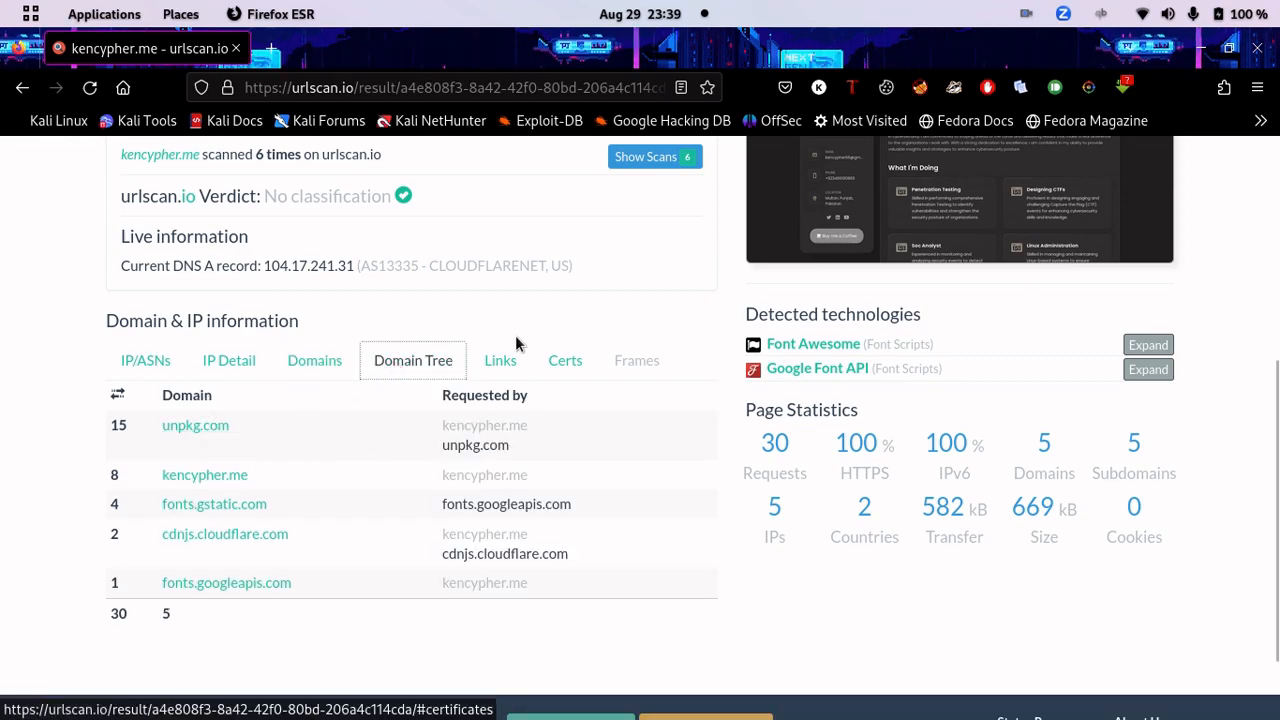
click(500, 360)
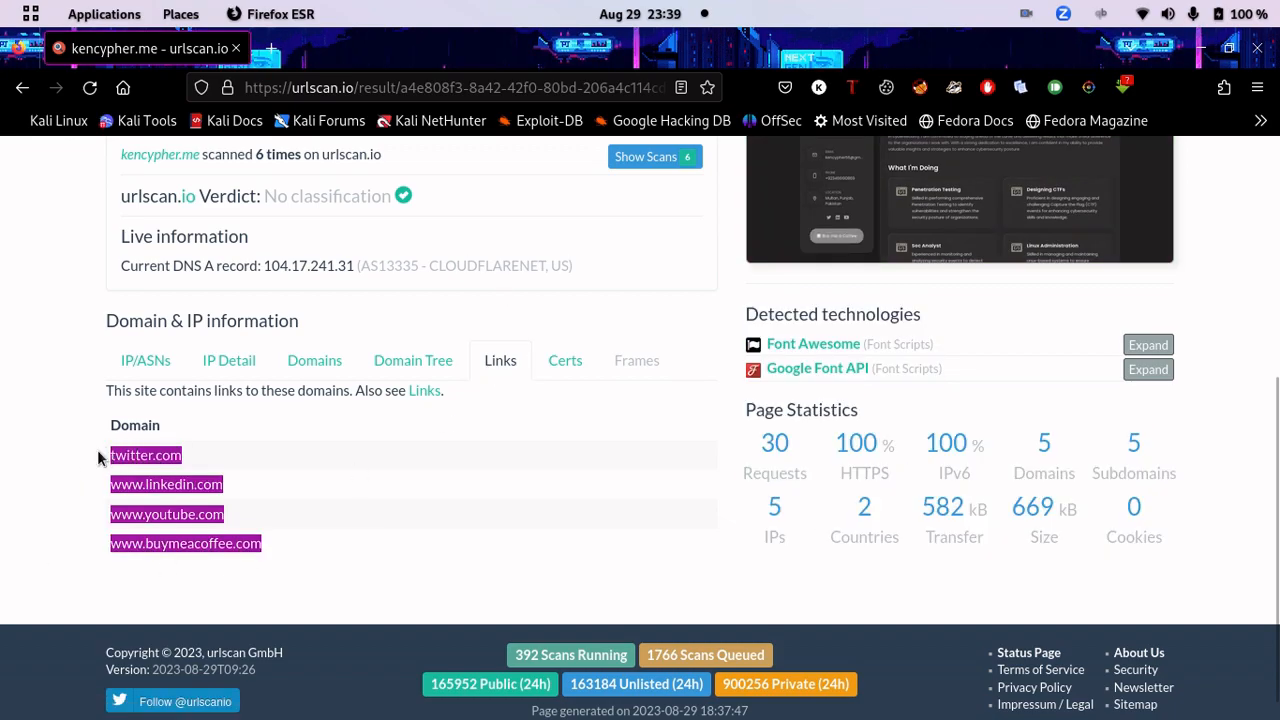
click(564, 360)
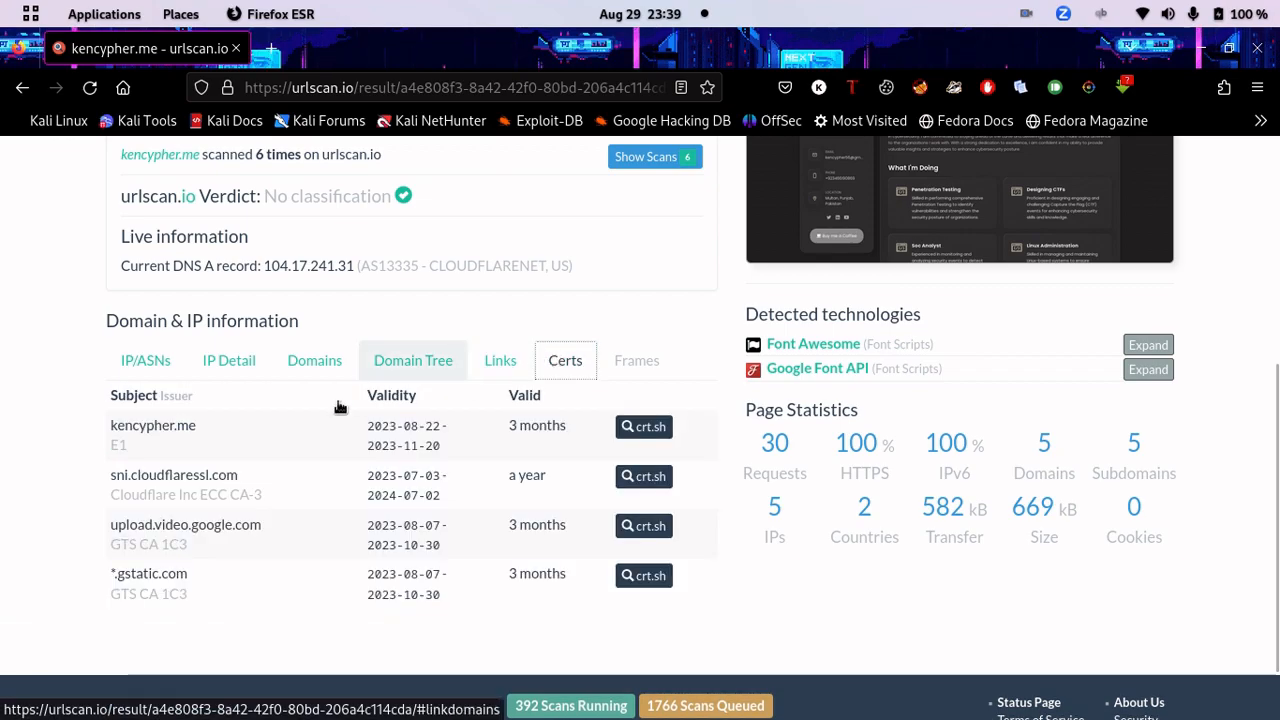
mouse_move(316, 488)
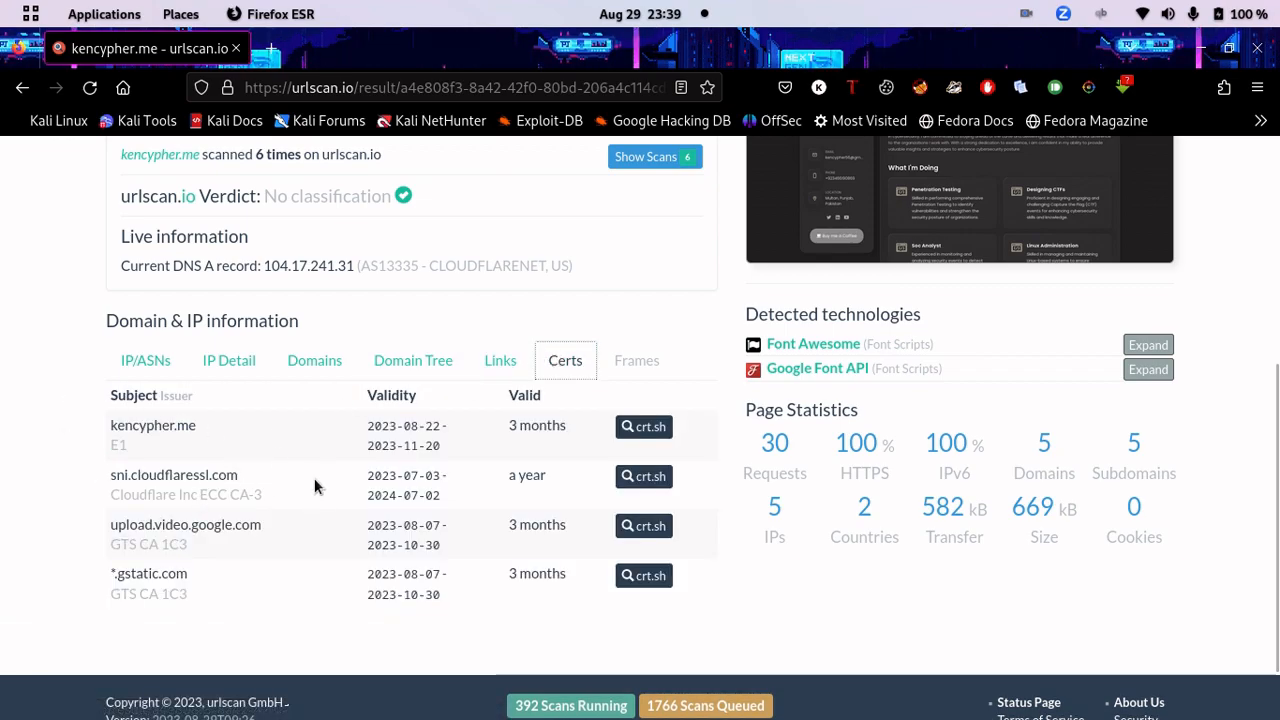
click(636, 360)
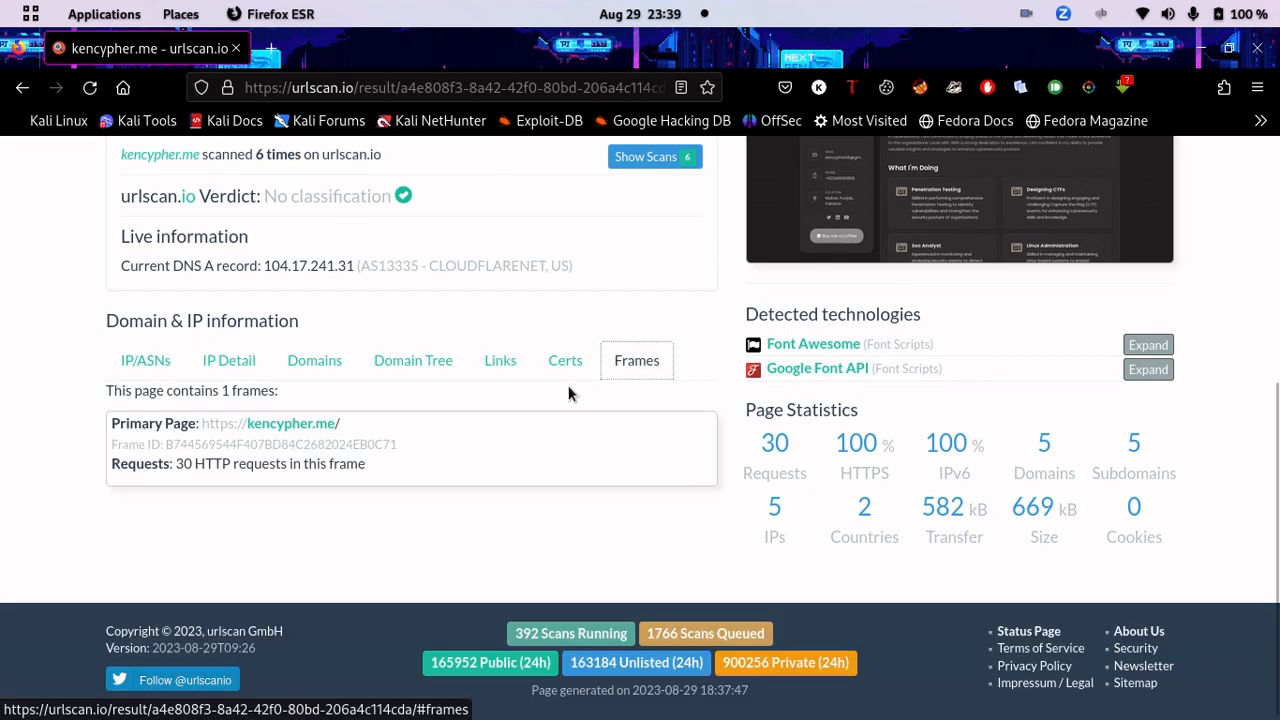
click(144, 360)
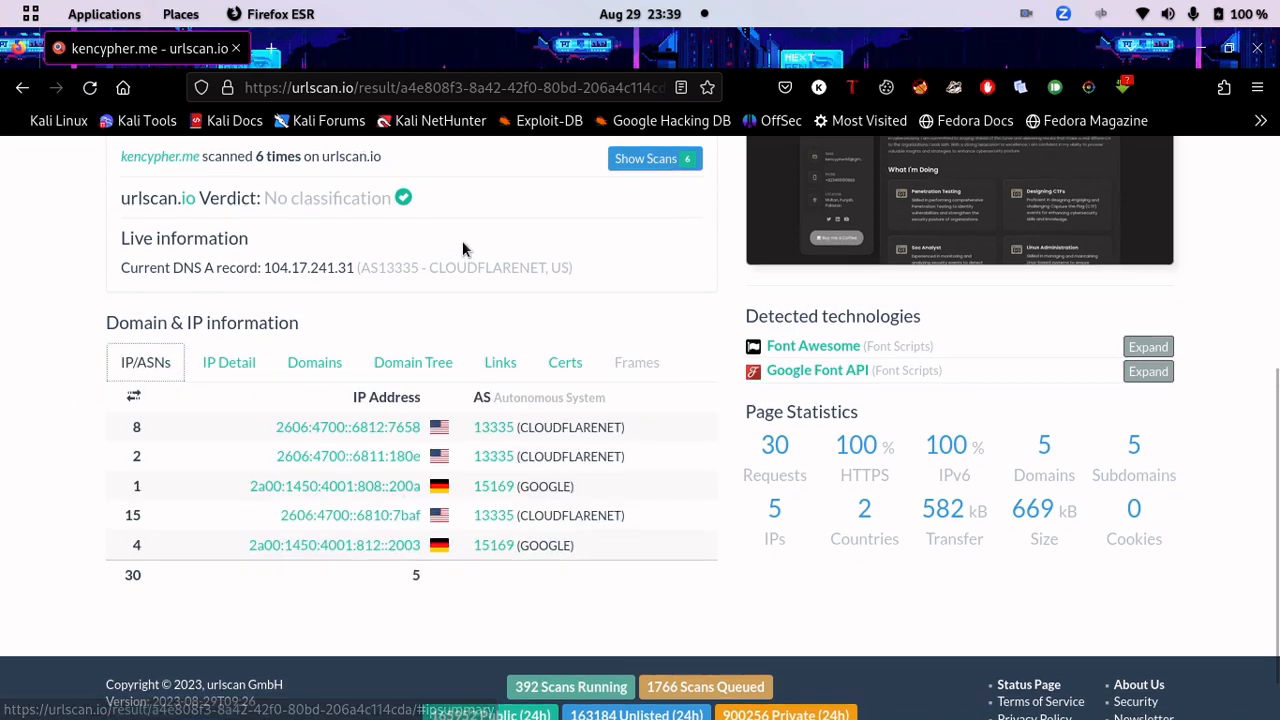
scroll(up, 3)
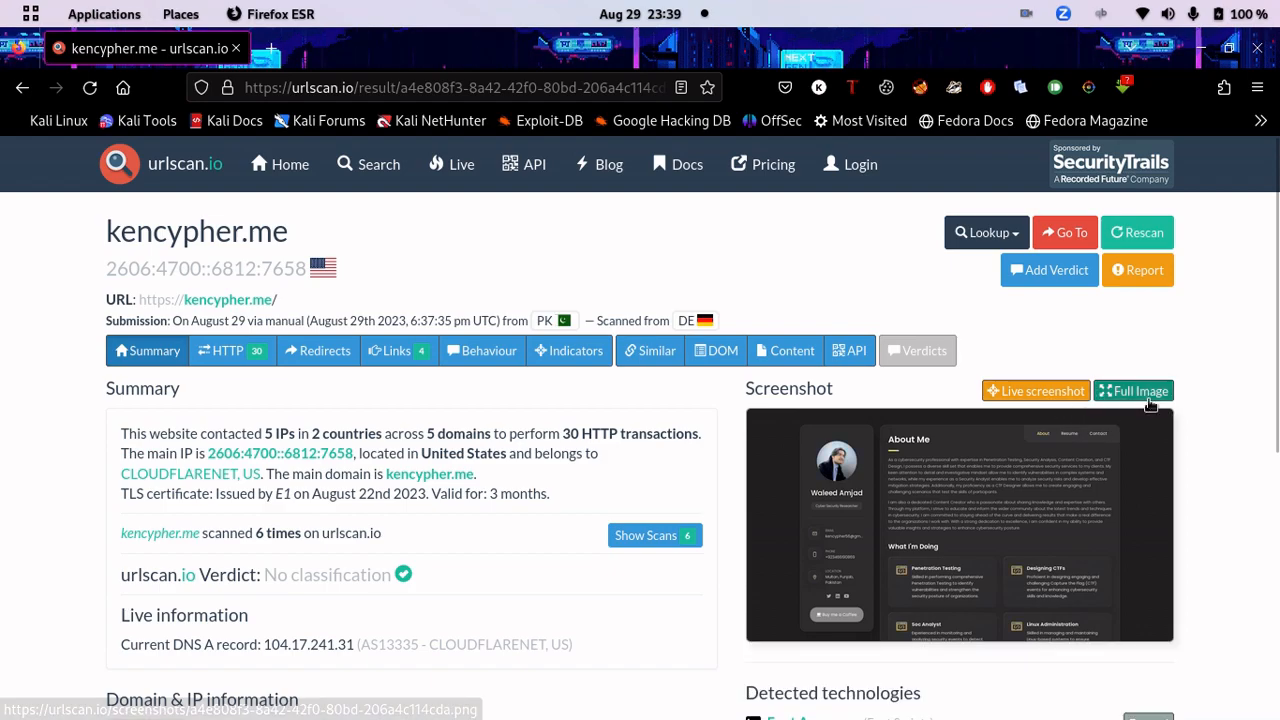
scroll(down, 3)
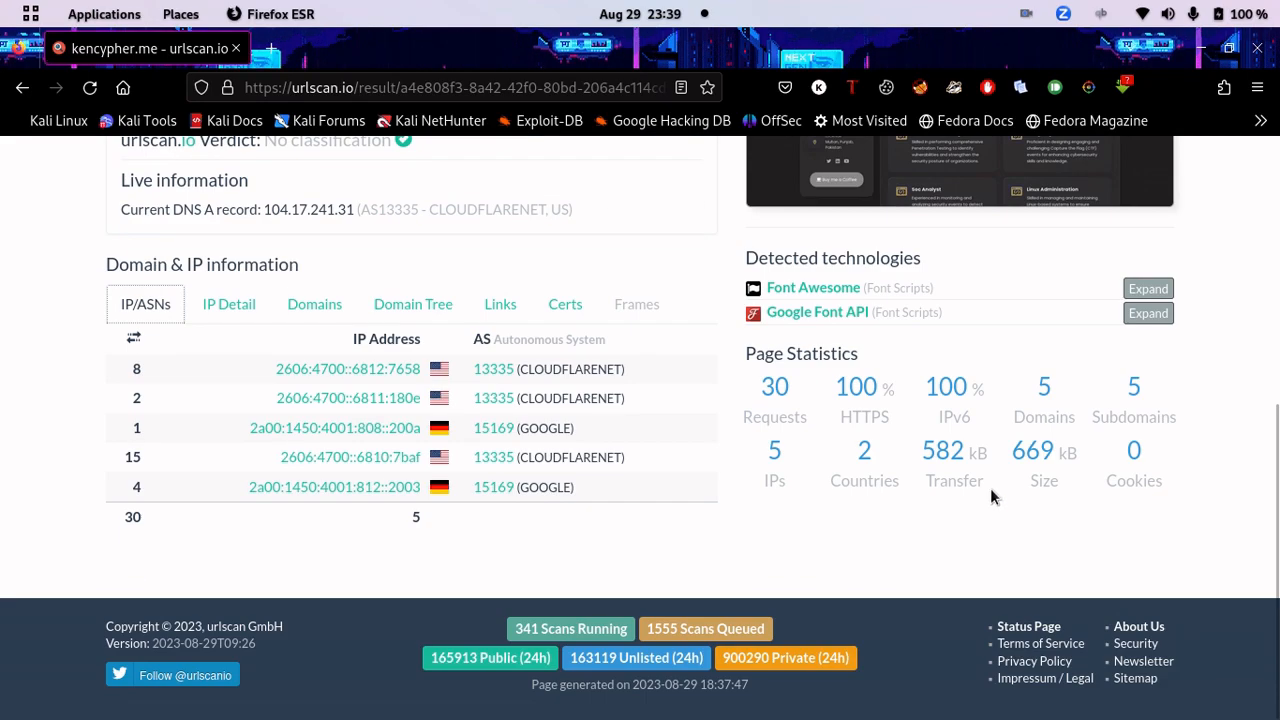
mouse_move(778, 388)
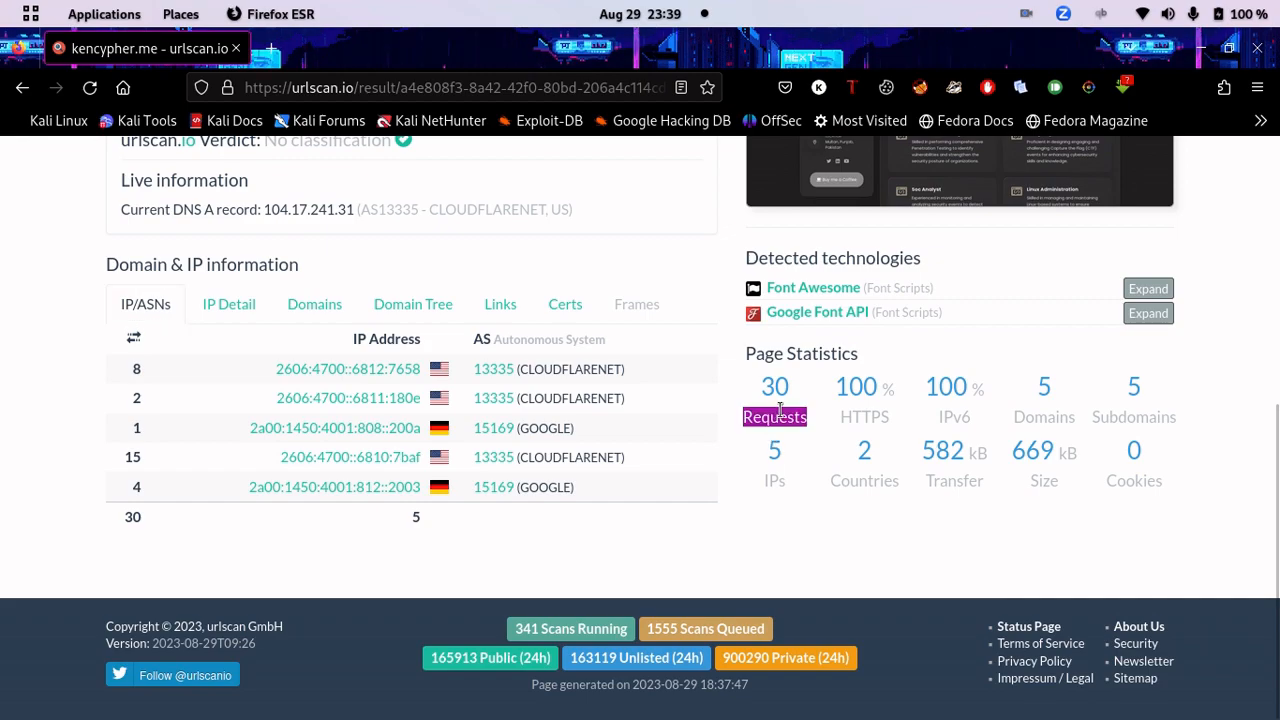
mouse_move(872, 410)
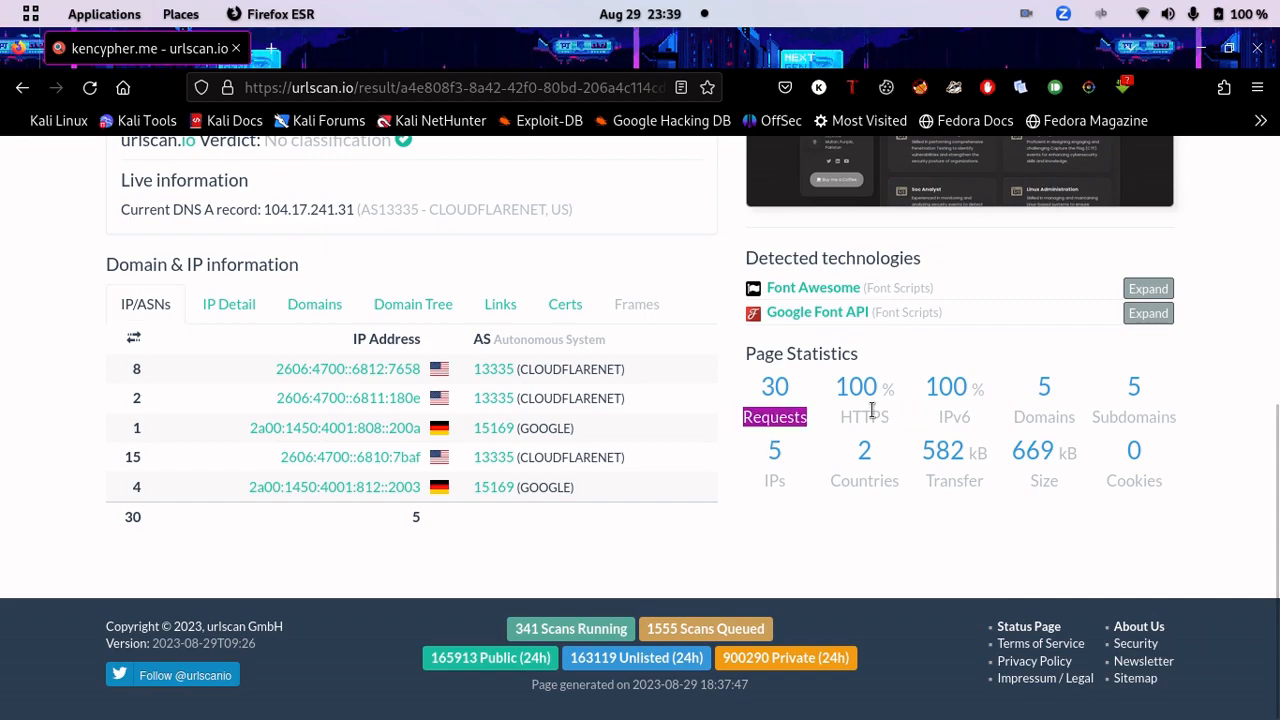
mouse_move(864, 448)
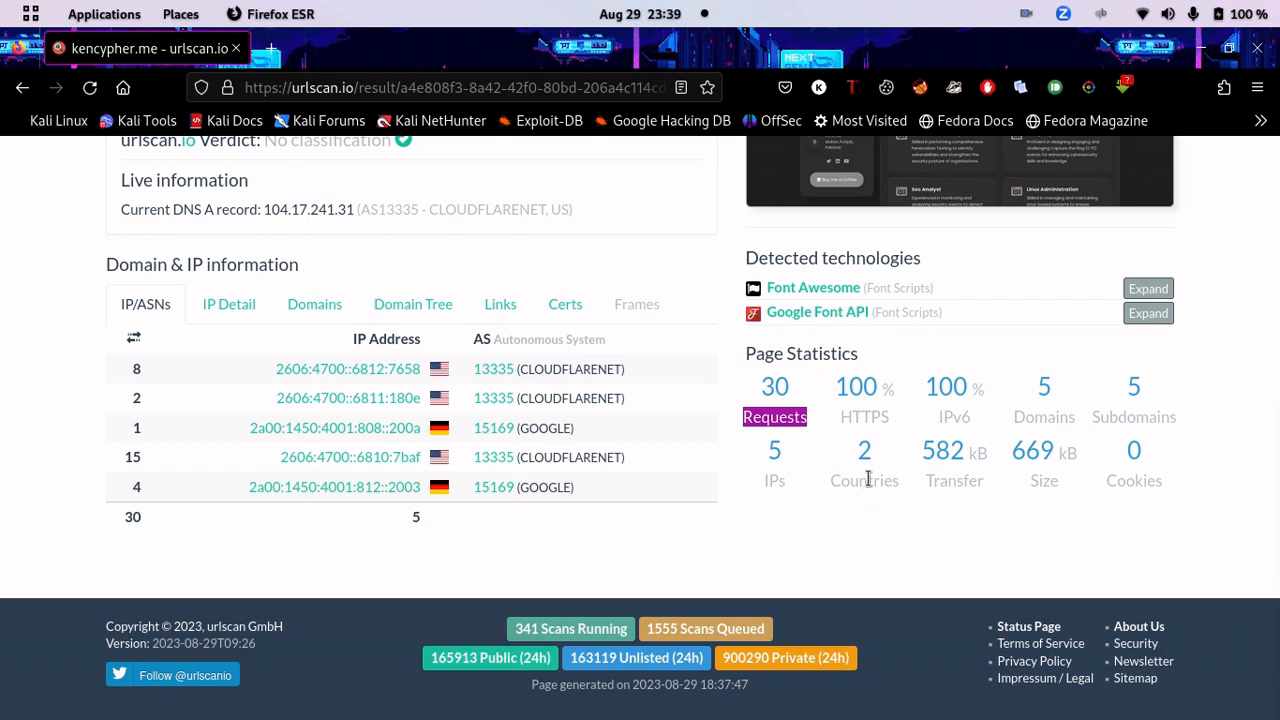
mouse_move(1212, 410)
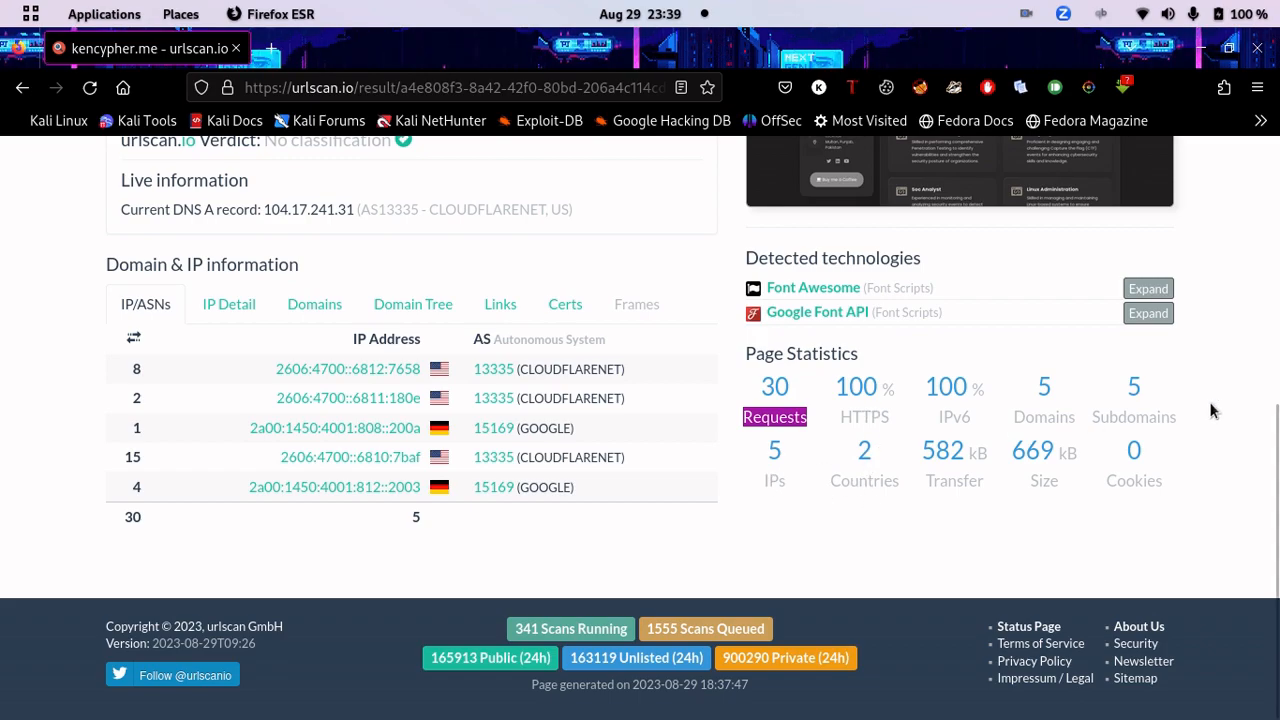
mouse_move(1130, 412)
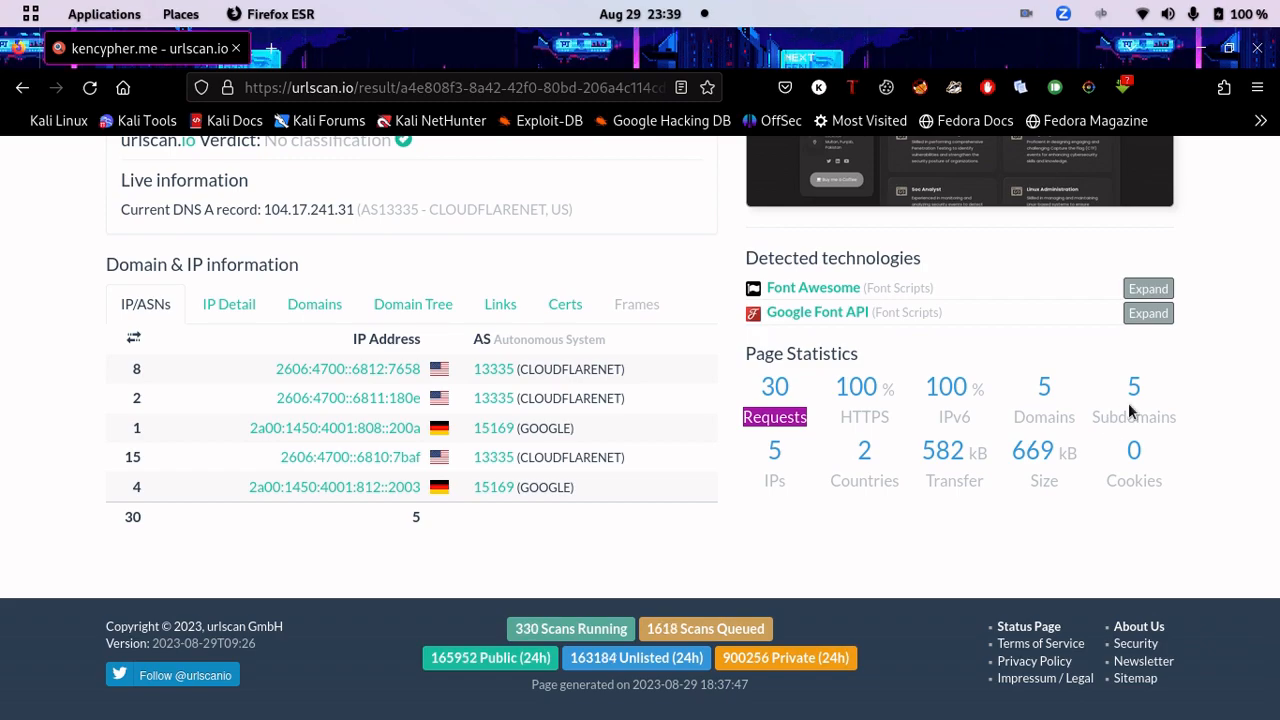
mouse_move(1038, 418)
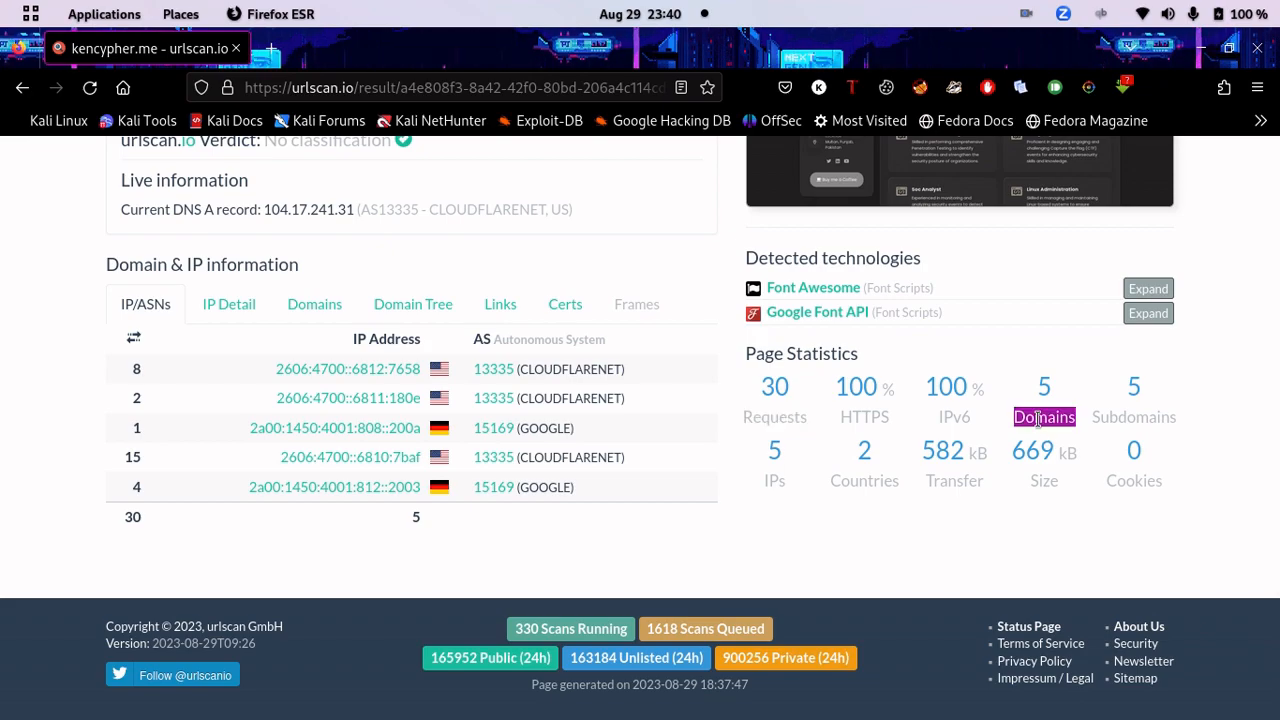
scroll(up, 3)
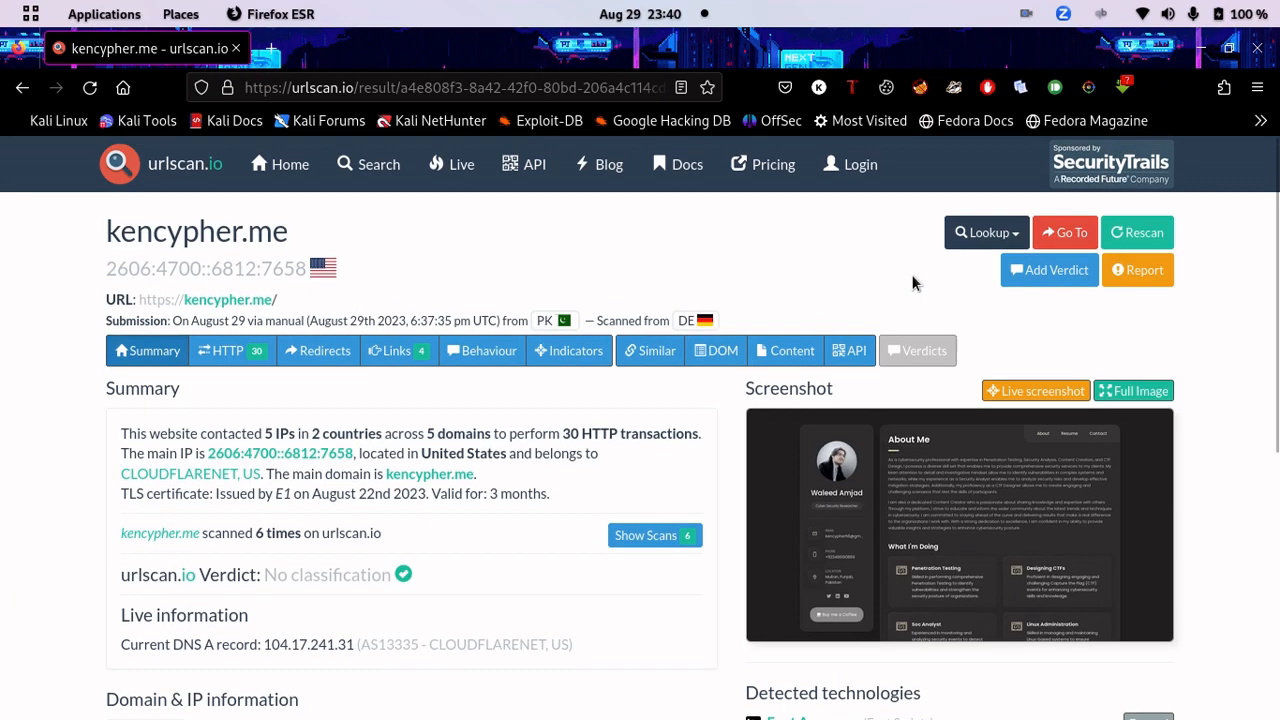
Show the Links tab listing outbound links to twitter.com, linkedin.com, youtube.com and buymeacoffee.com
scroll(down, 3)
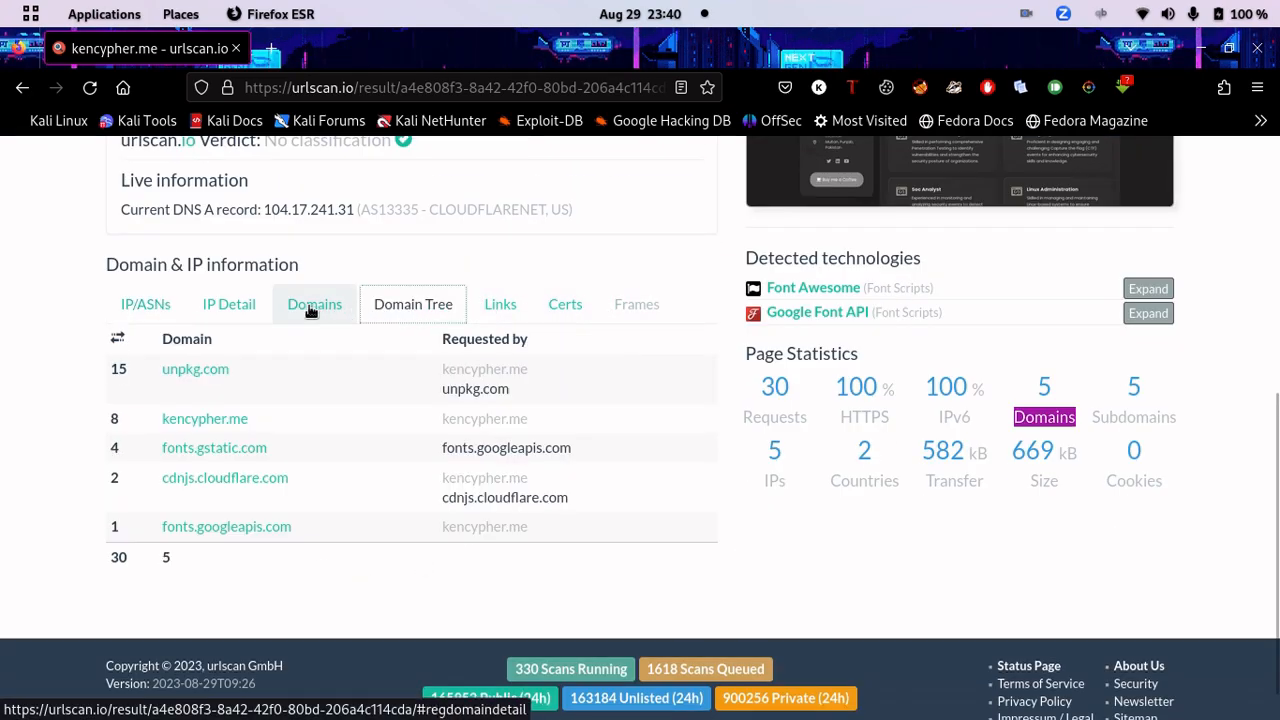
mouse_move(292, 548)
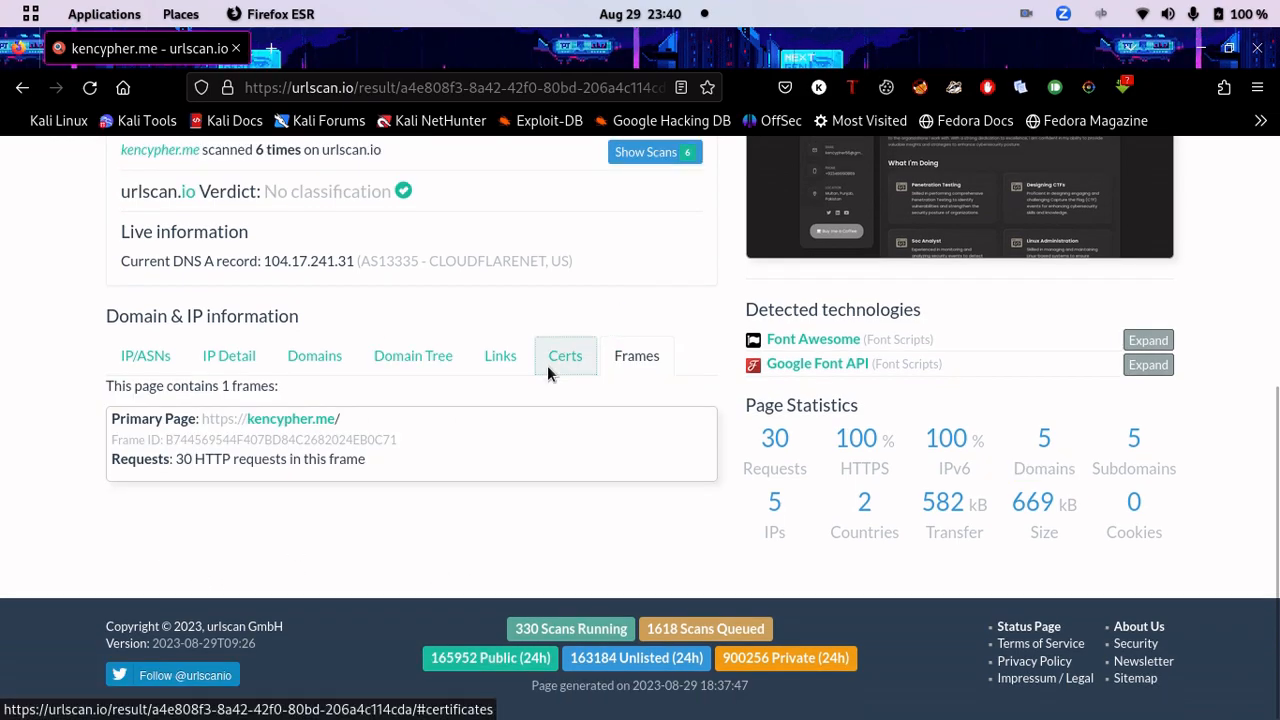
click(500, 356)
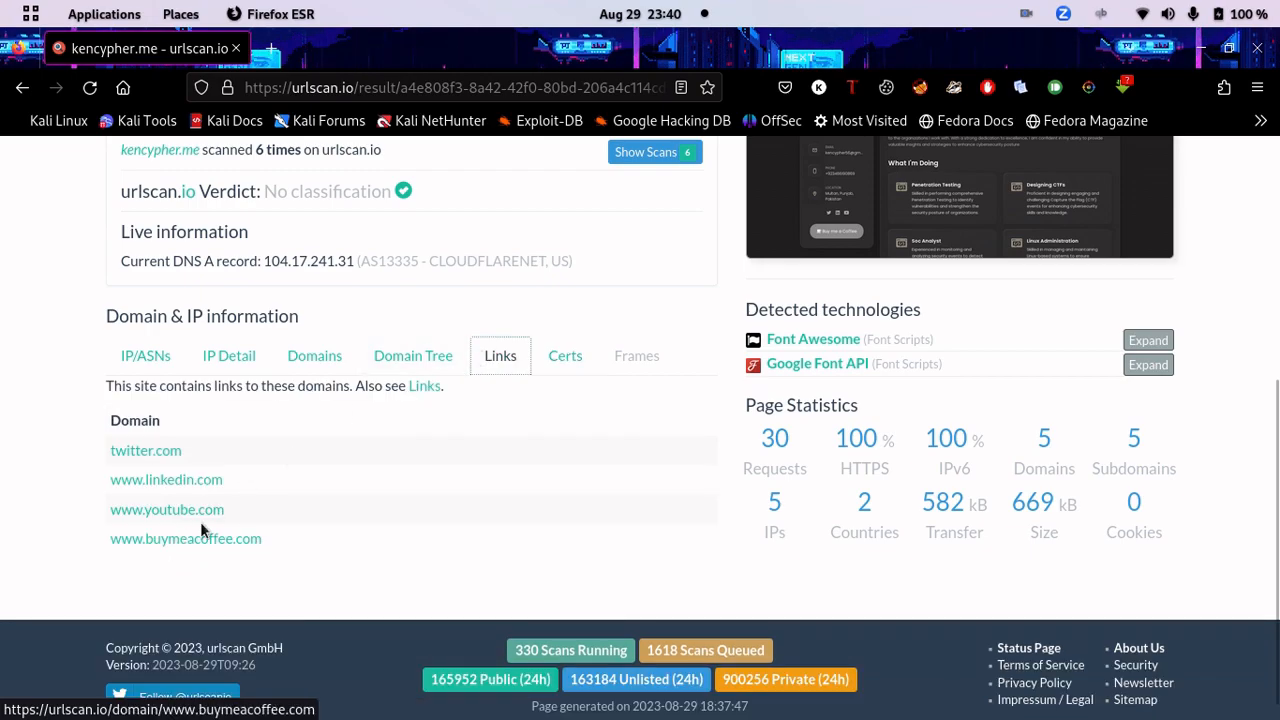
mouse_move(558, 544)
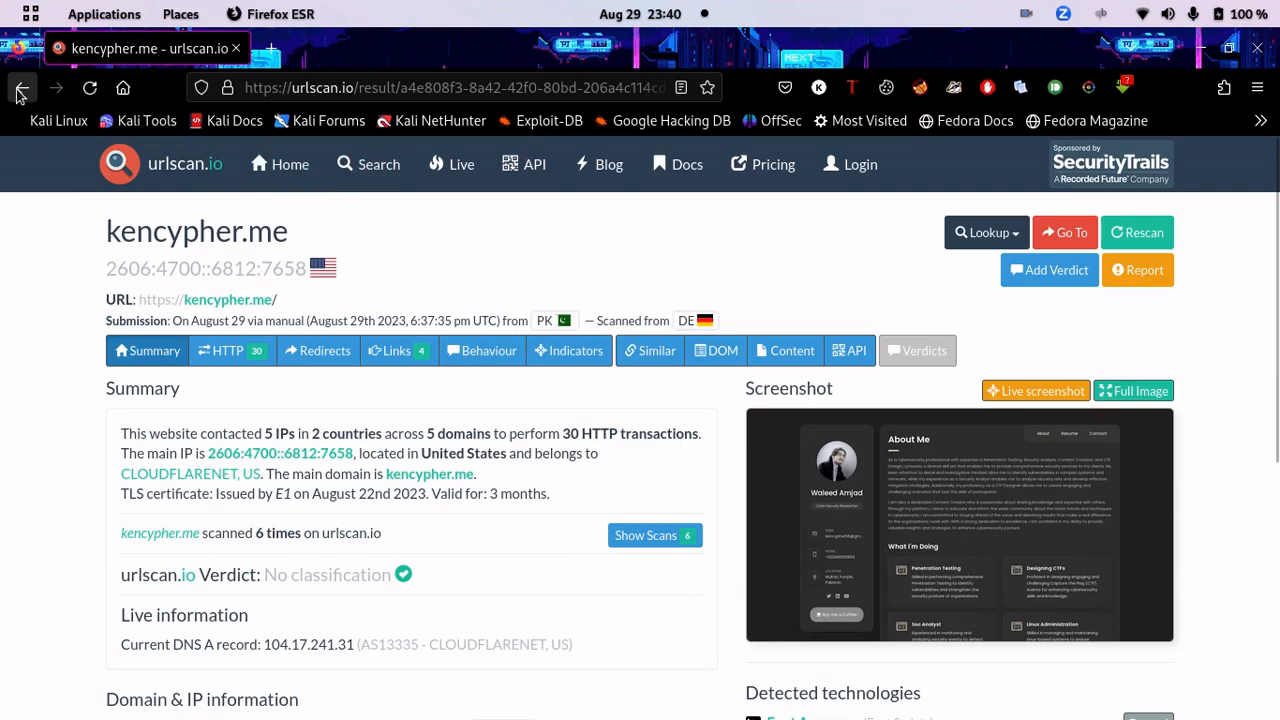
click(22, 88)
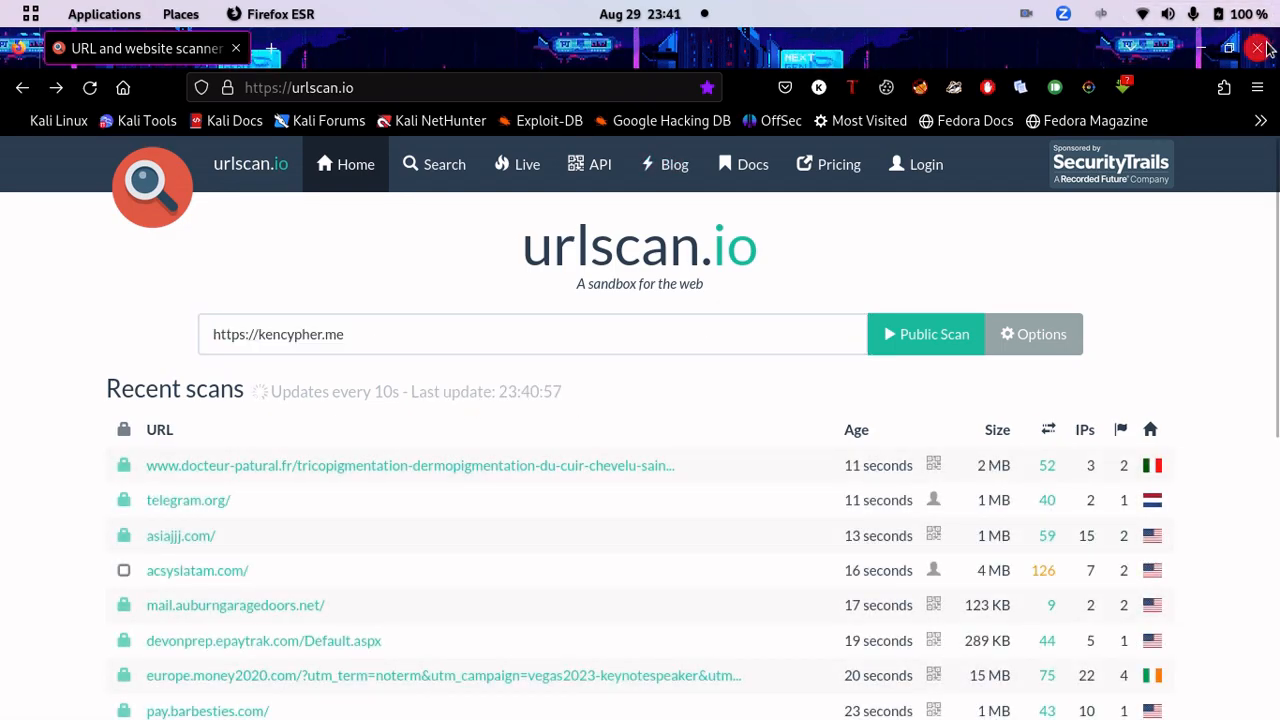
Minimize Firefox and bring up the SimpleScreenRecorder window from the dock
click(1258, 48)
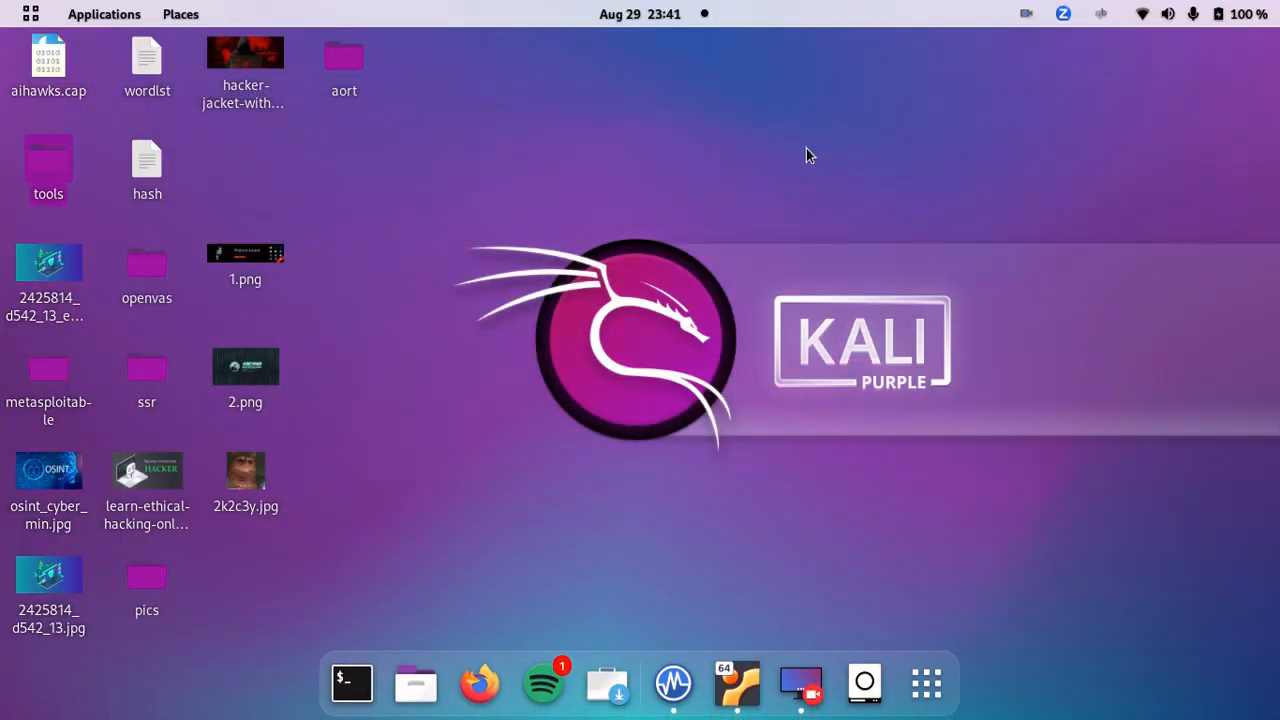
mouse_move(788, 296)
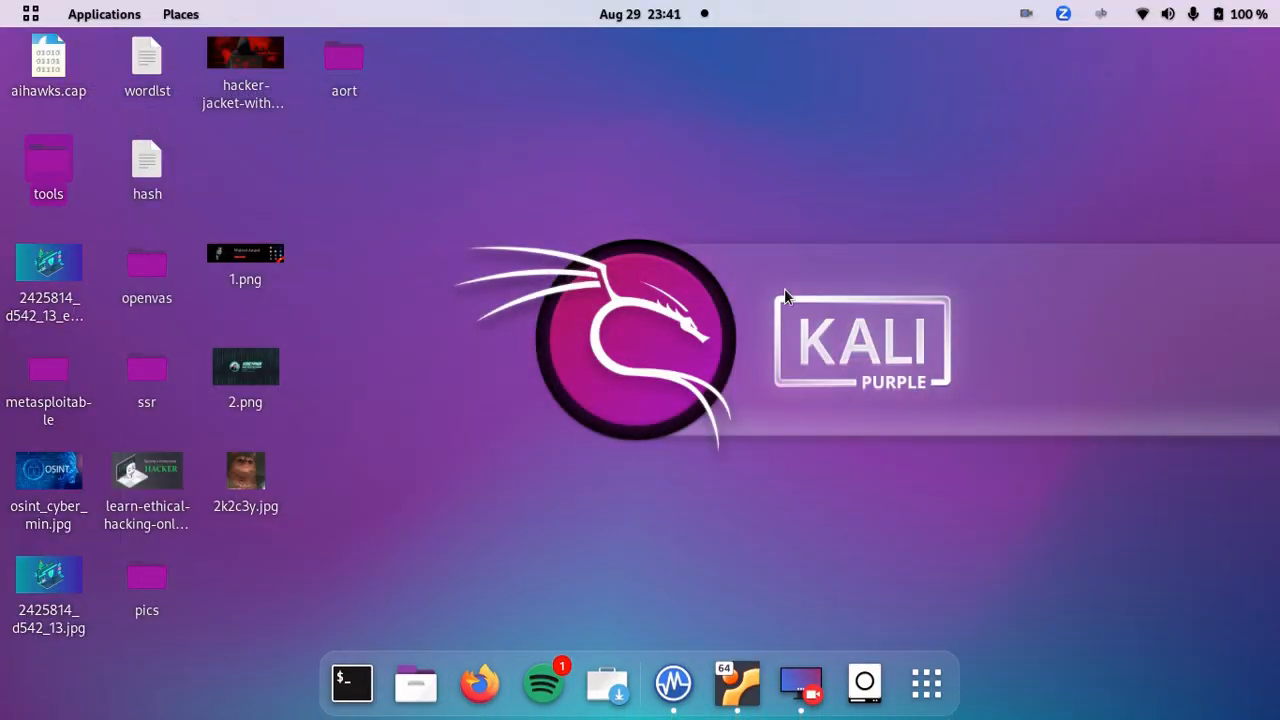
mouse_move(810, 470)
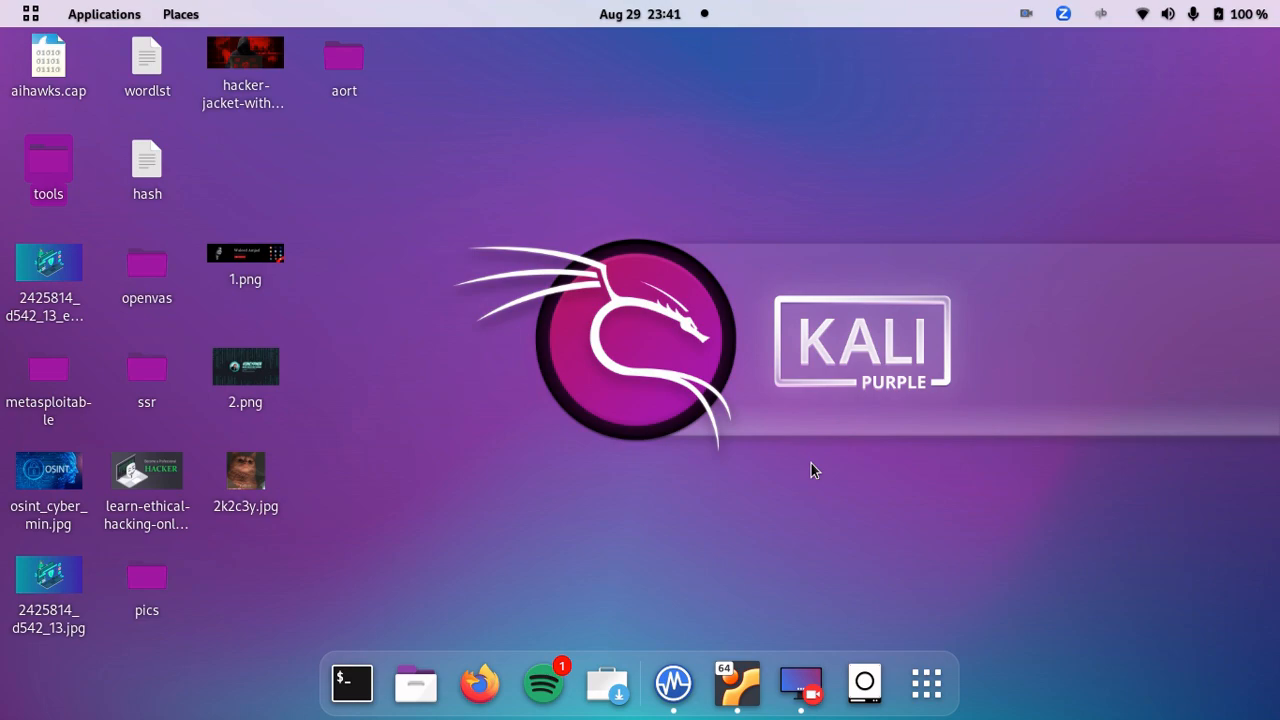
mouse_move(800, 684)
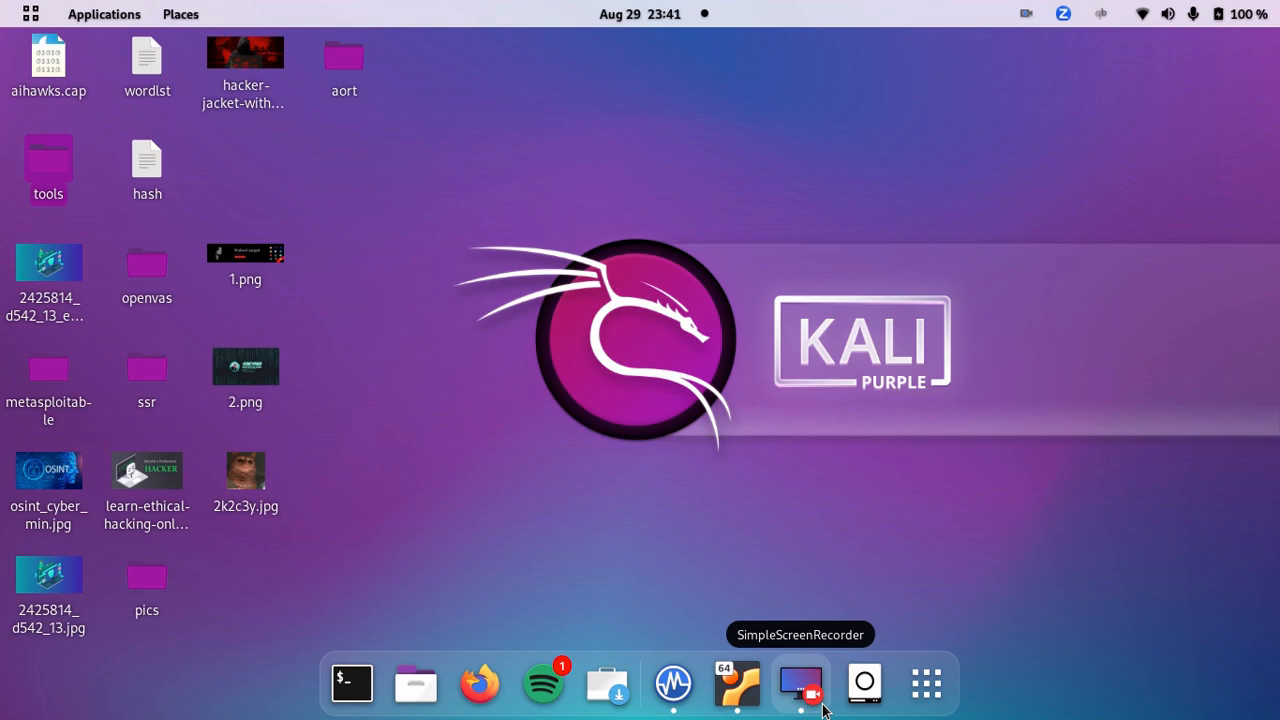
click(800, 684)
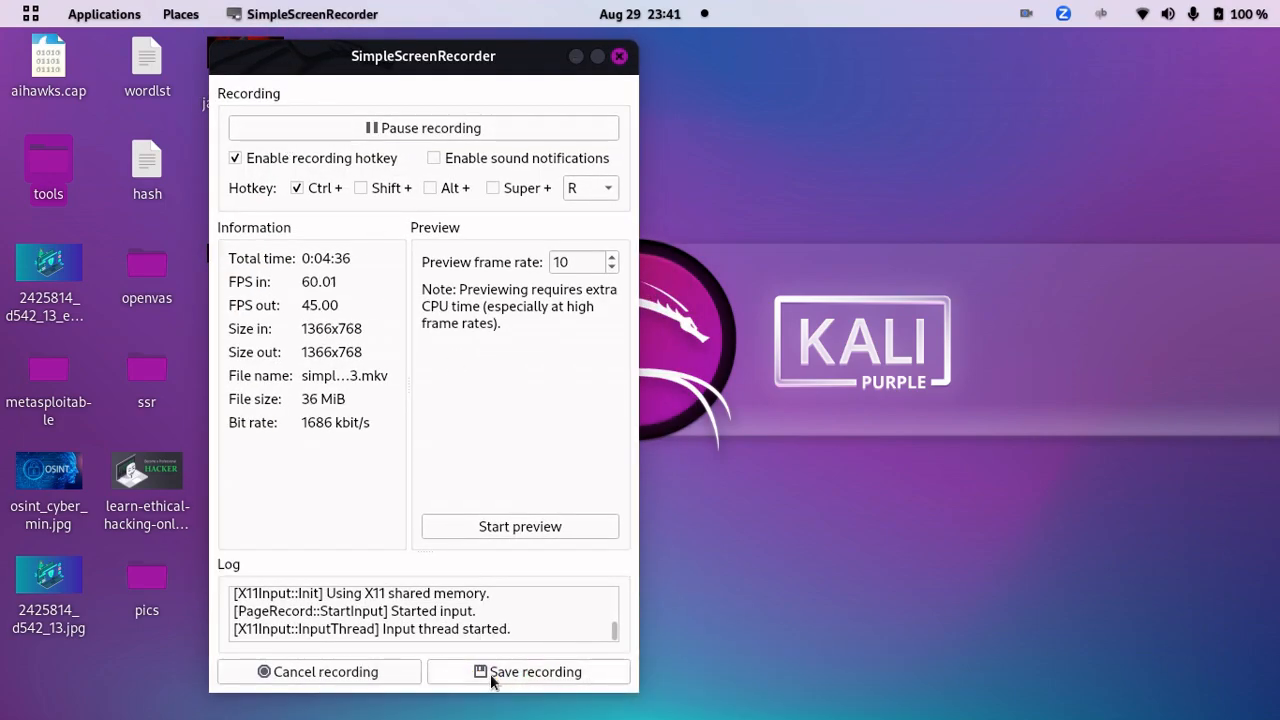